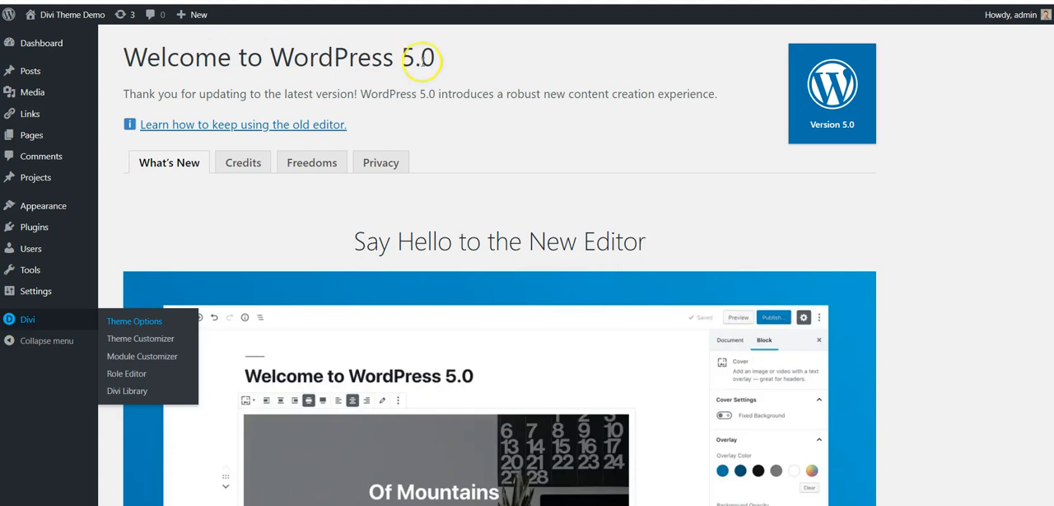
pyautogui.moveTo(122, 59)
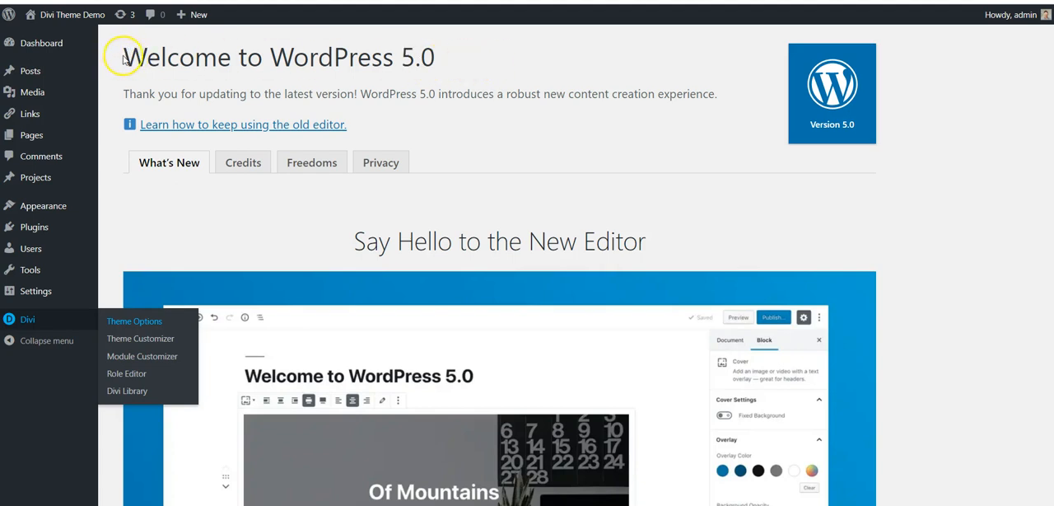
pyautogui.moveTo(204, 49)
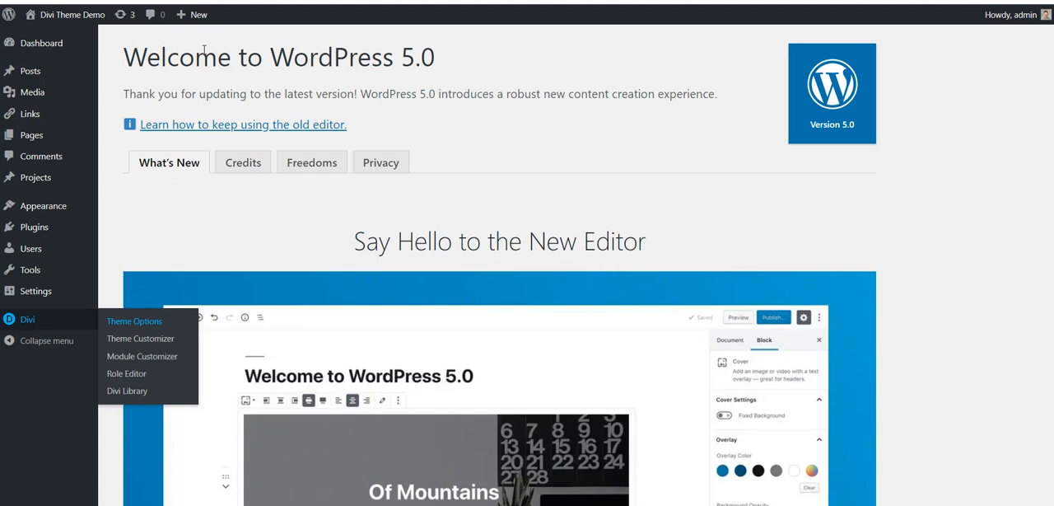
pyautogui.moveTo(174, 66)
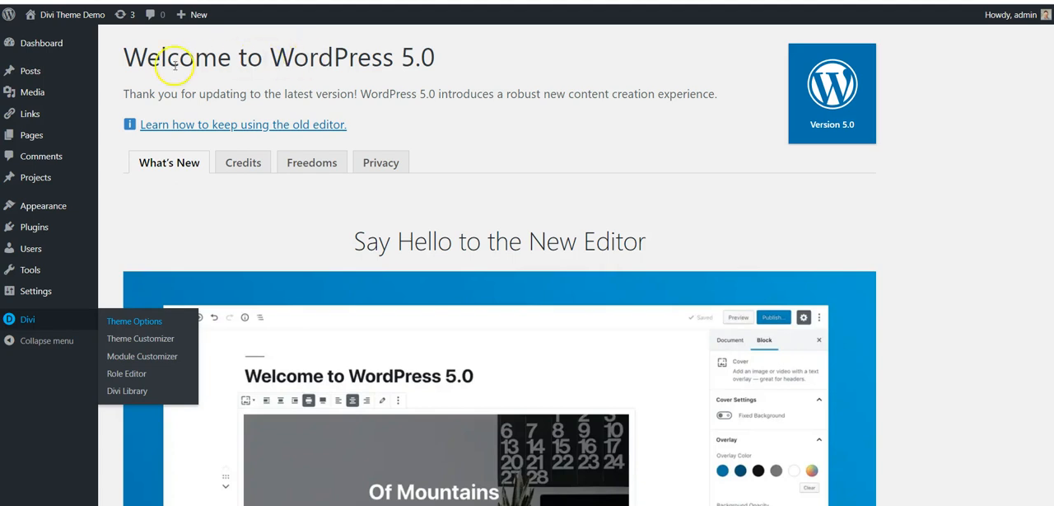
pyautogui.moveTo(461, 64)
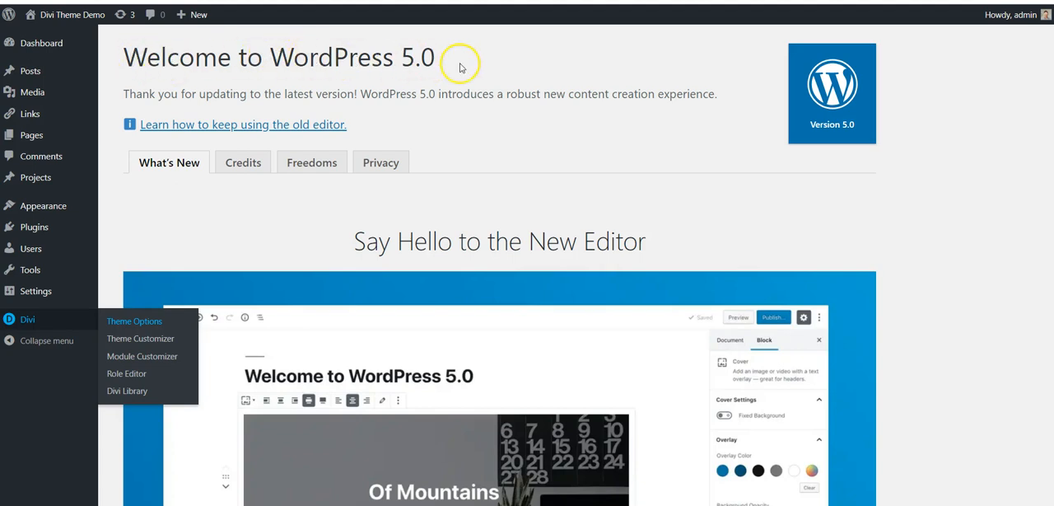
pyautogui.moveTo(402, 250)
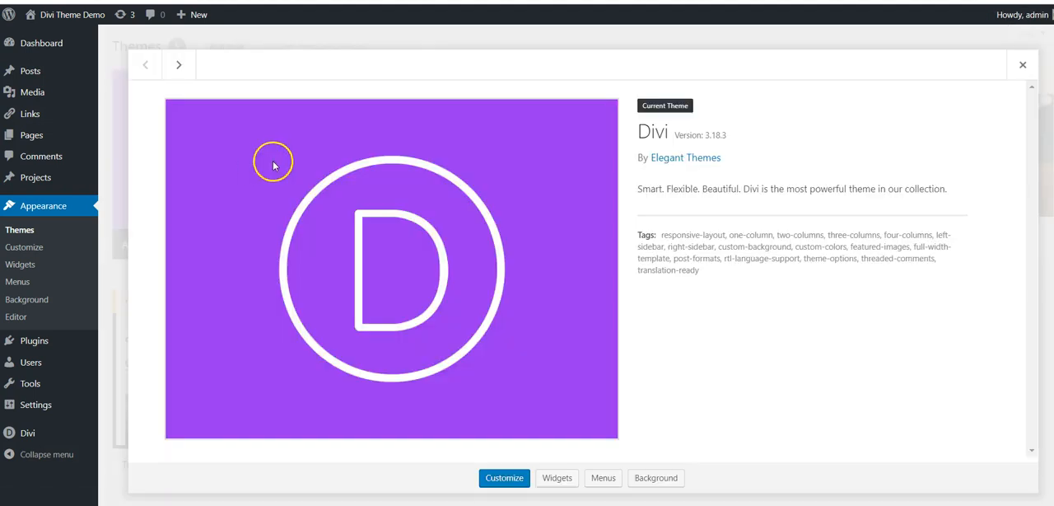
pyautogui.moveTo(941, 99)
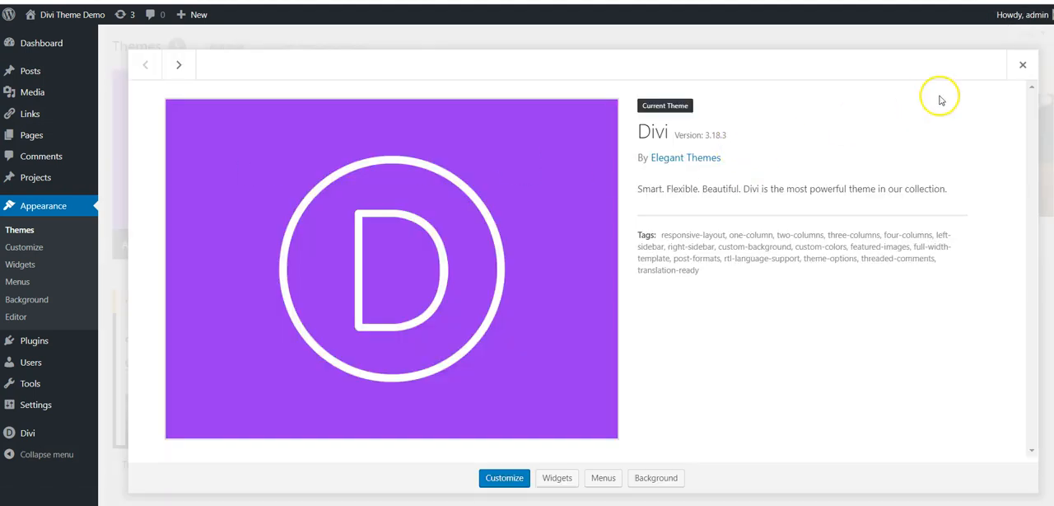
# Start a new page draft from Pages > Add New and activate the Divi Builder on it.
pyautogui.click(1023, 64)
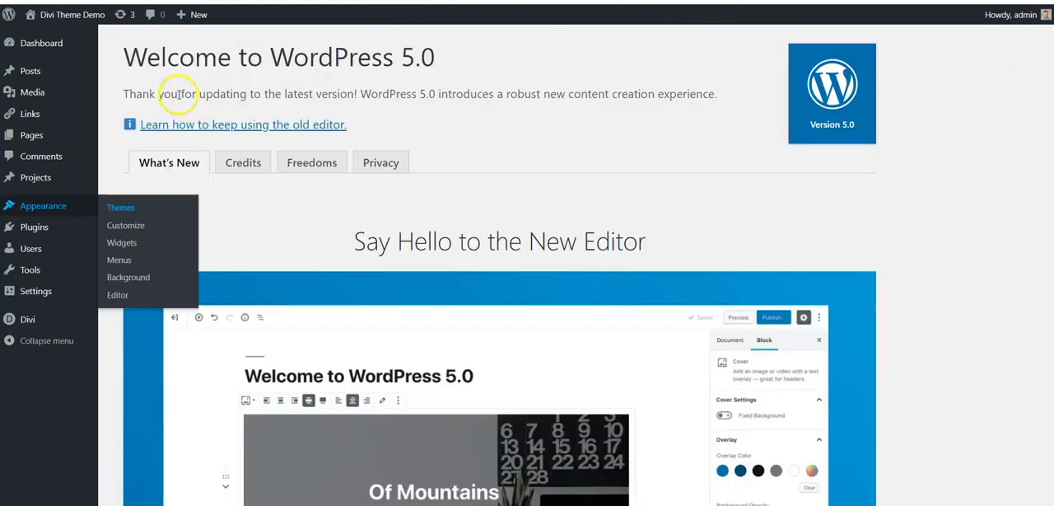
pyautogui.click(198, 13)
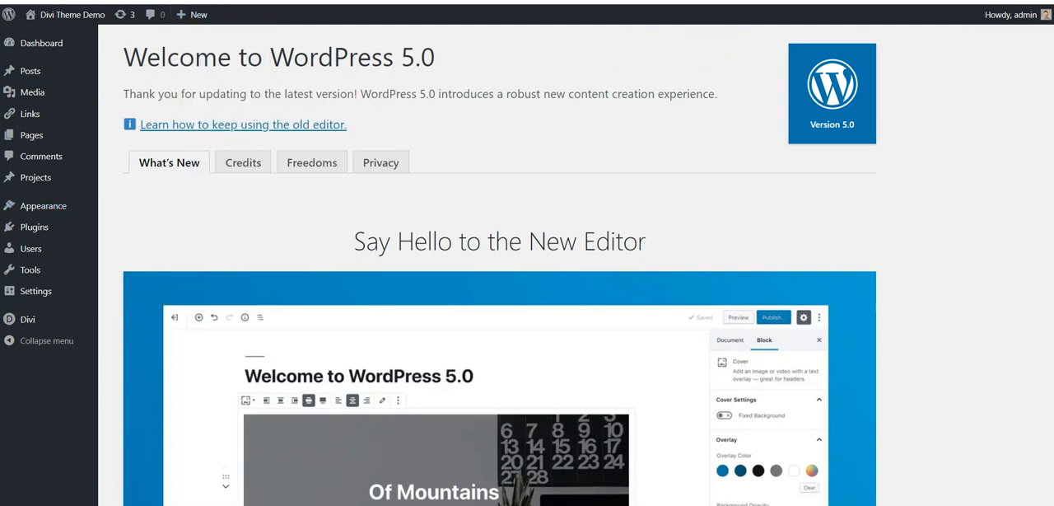
pyautogui.click(23, 176)
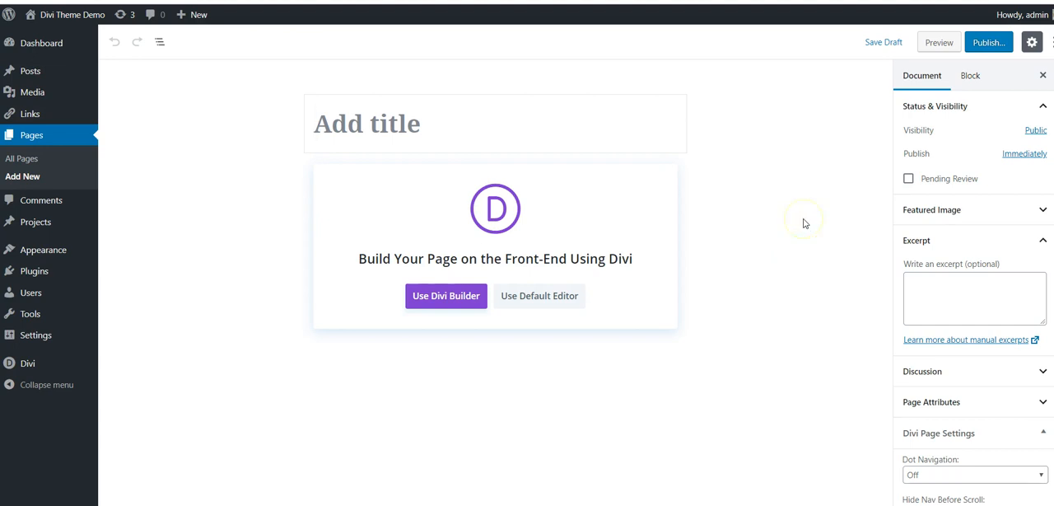
pyautogui.moveTo(454, 180)
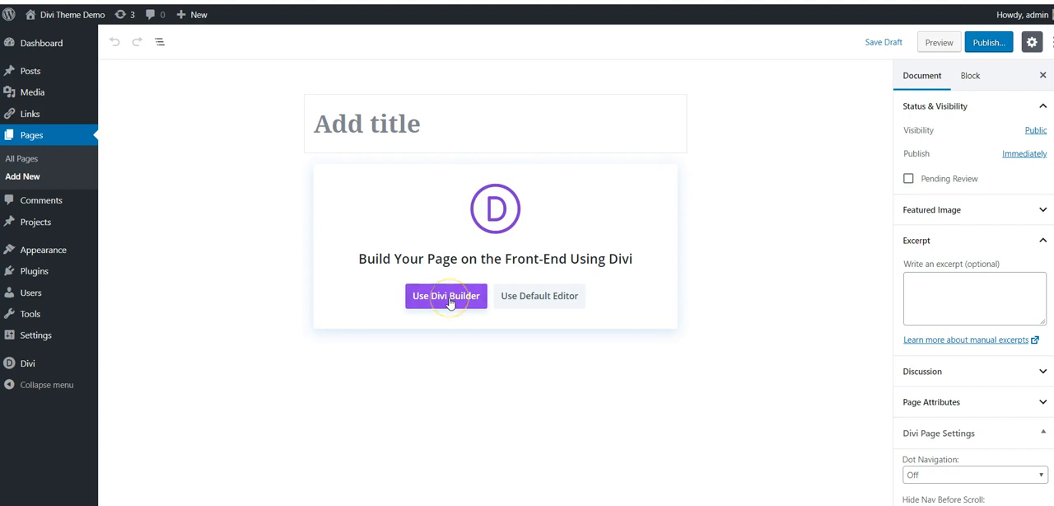
pyautogui.click(444, 296)
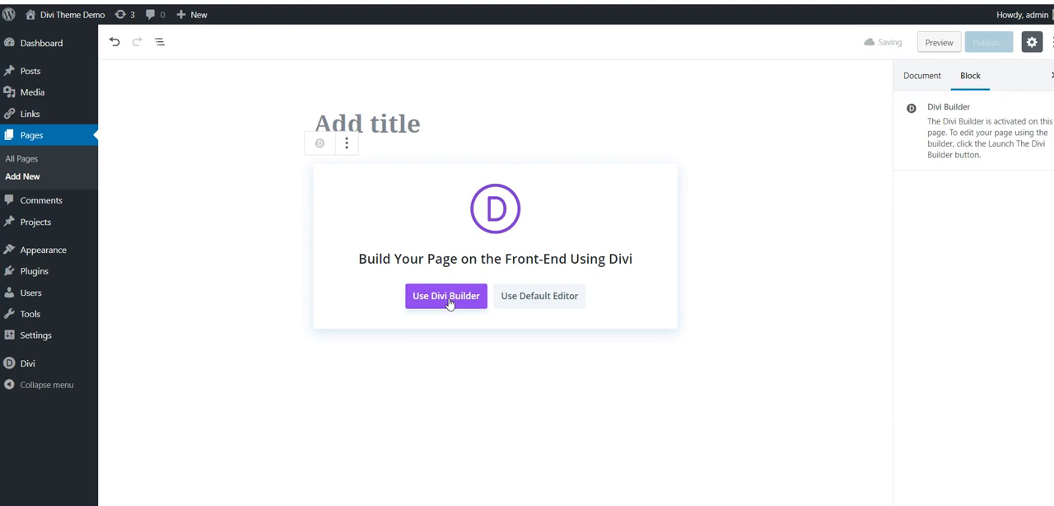
pyautogui.click(445, 296)
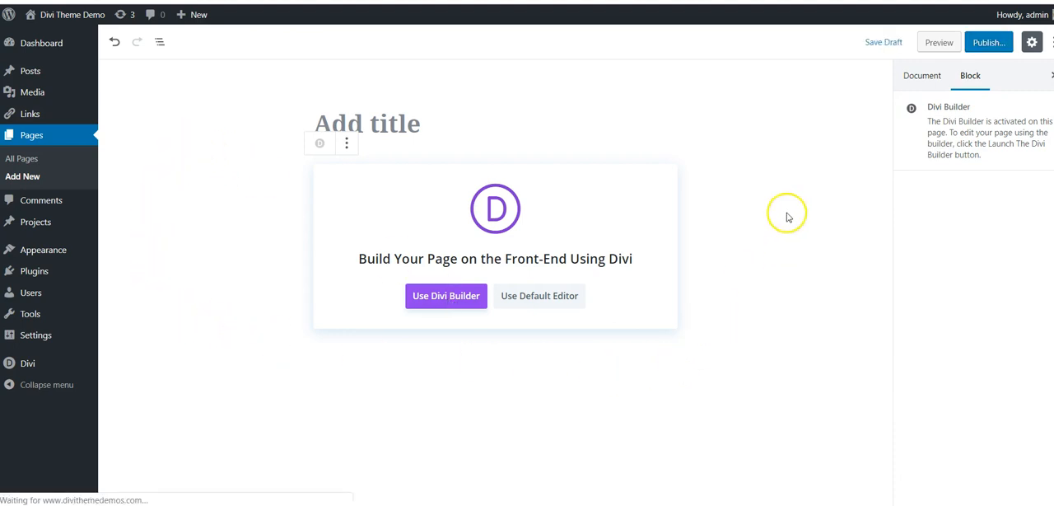
# Load the blank page in the visual builder and show the admin bar's + New menu.
pyautogui.click(445, 296)
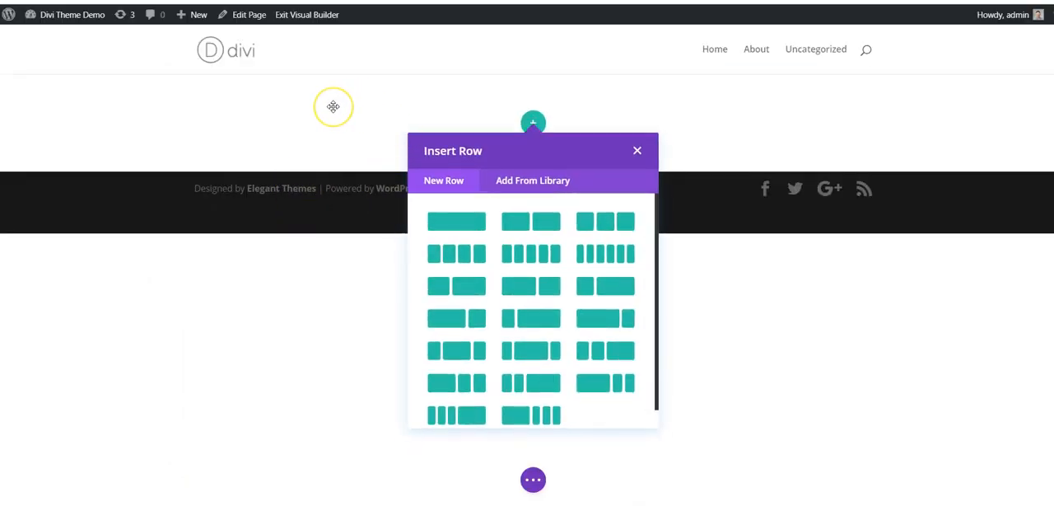
pyautogui.moveTo(608, 46)
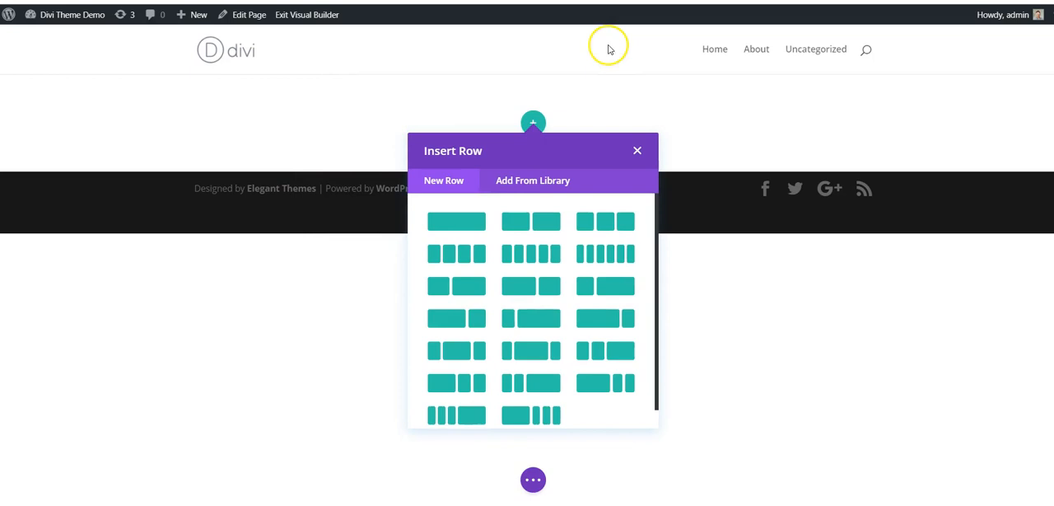
pyautogui.moveTo(290, 49)
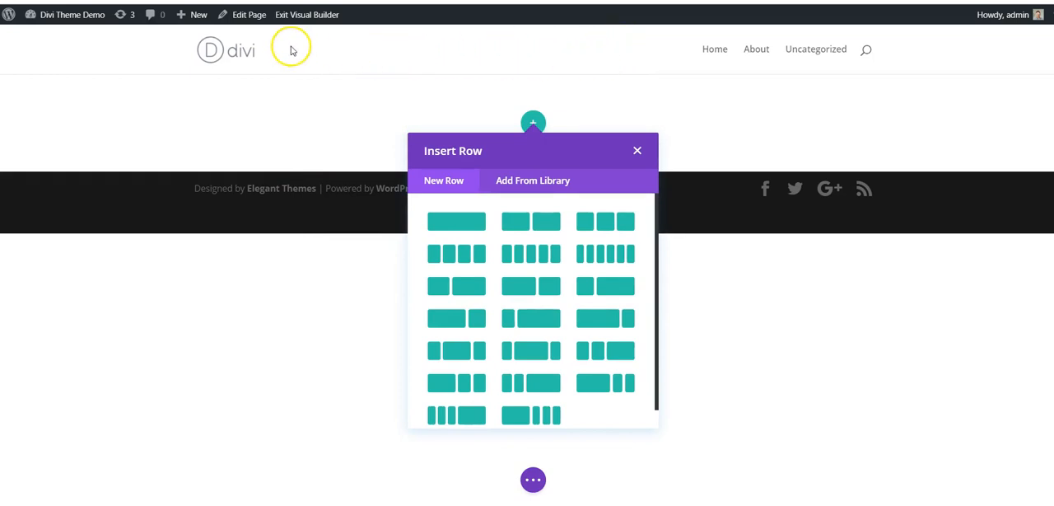
pyautogui.click(197, 13)
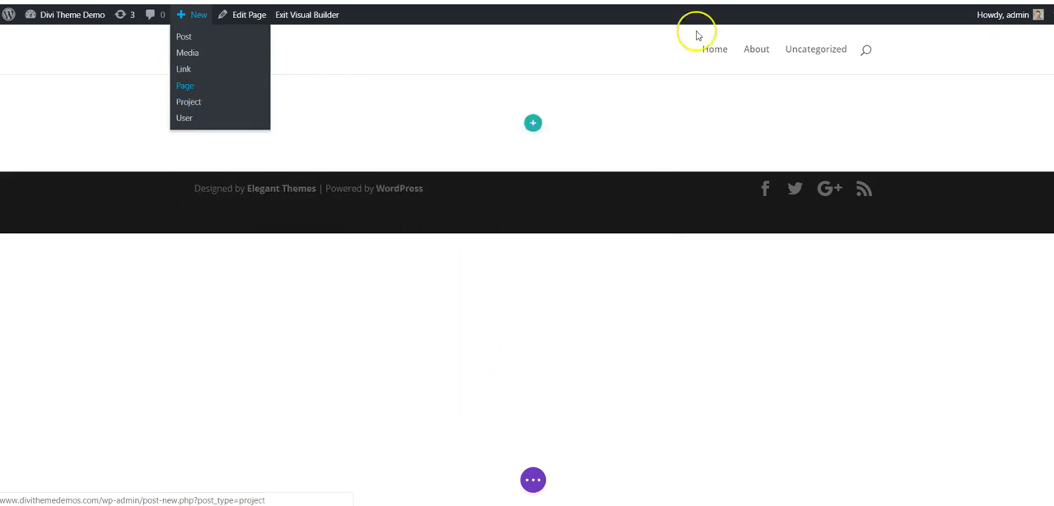
# Create another new page in the default block editor and insert a Gallery block.
pyautogui.click(185, 86)
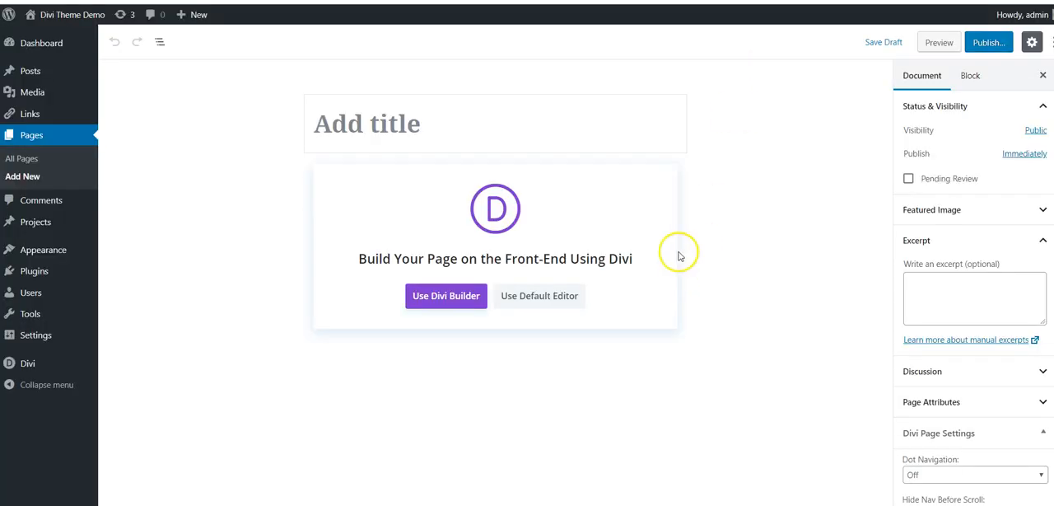
pyautogui.click(540, 296)
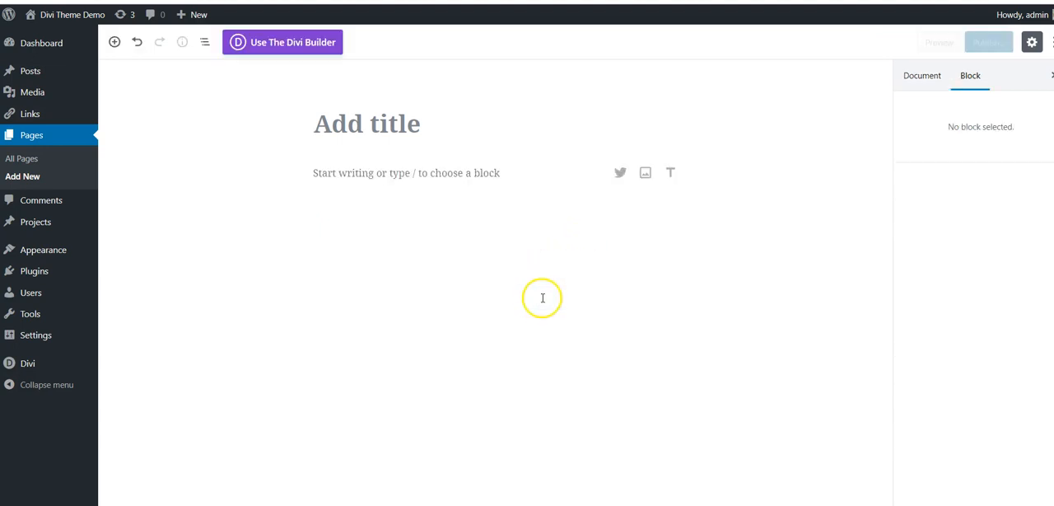
pyautogui.moveTo(254, 132)
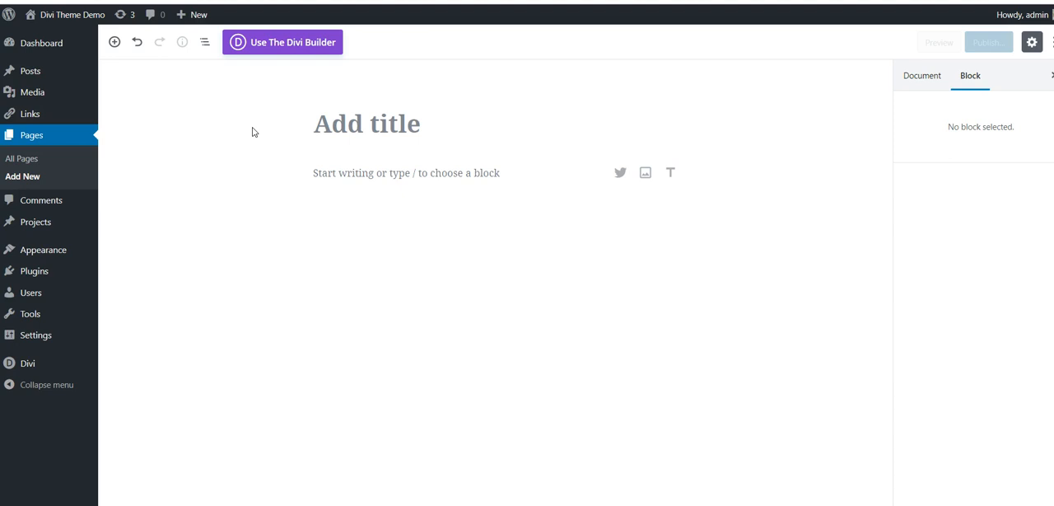
pyautogui.click(365, 124)
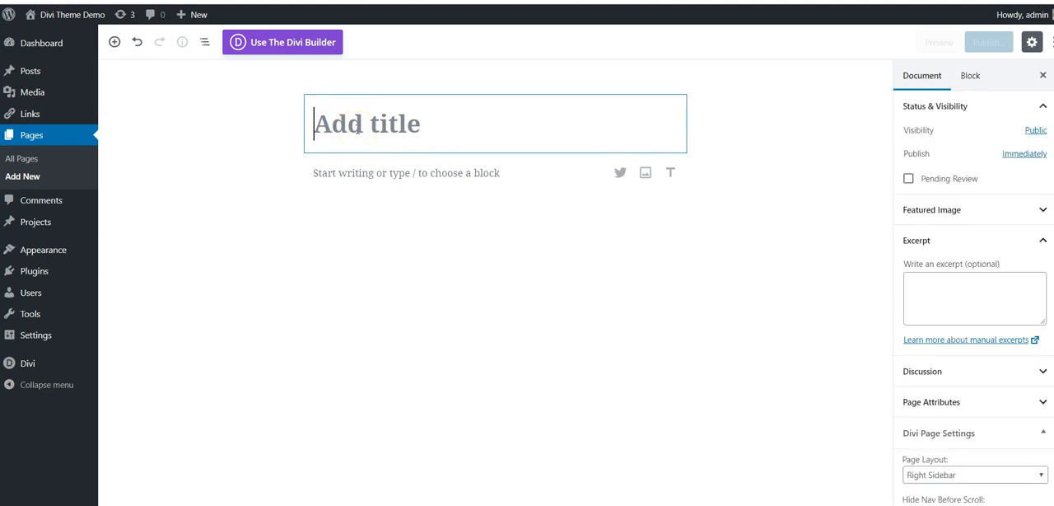
pyautogui.click(285, 174)
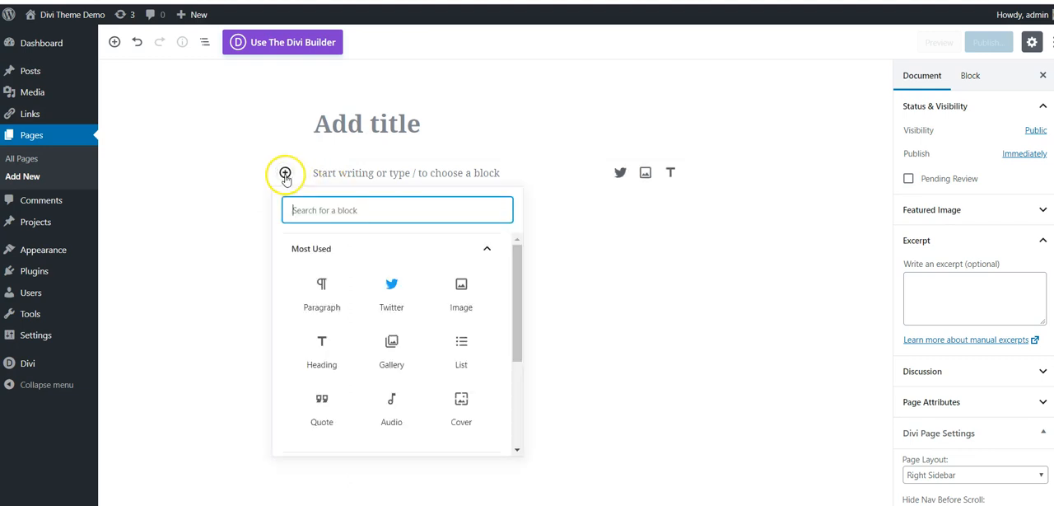
pyautogui.moveTo(461, 295)
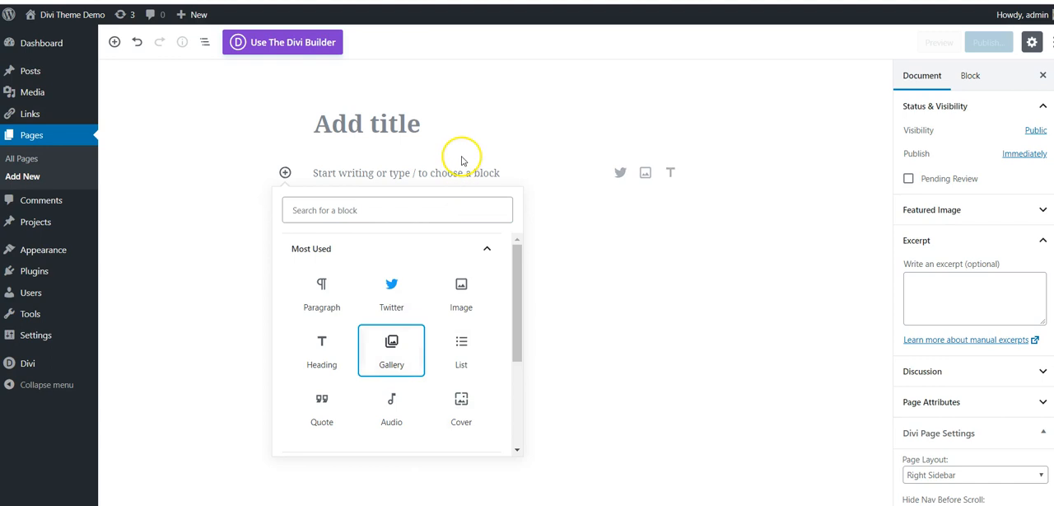
pyautogui.click(392, 350)
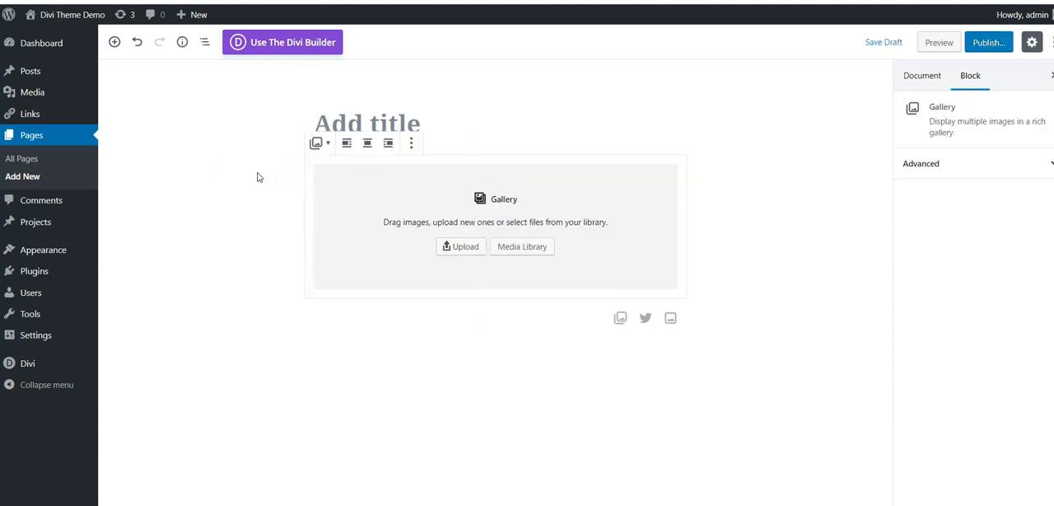
pyautogui.moveTo(247, 218)
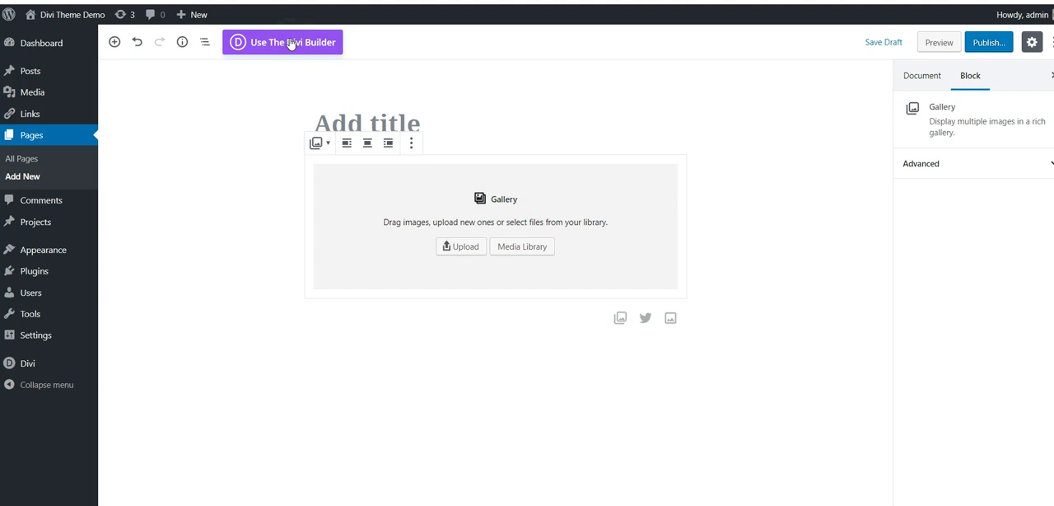
# Leave the block-editor page for the Divi Theme Options in the admin sidebar.
pyautogui.click(283, 43)
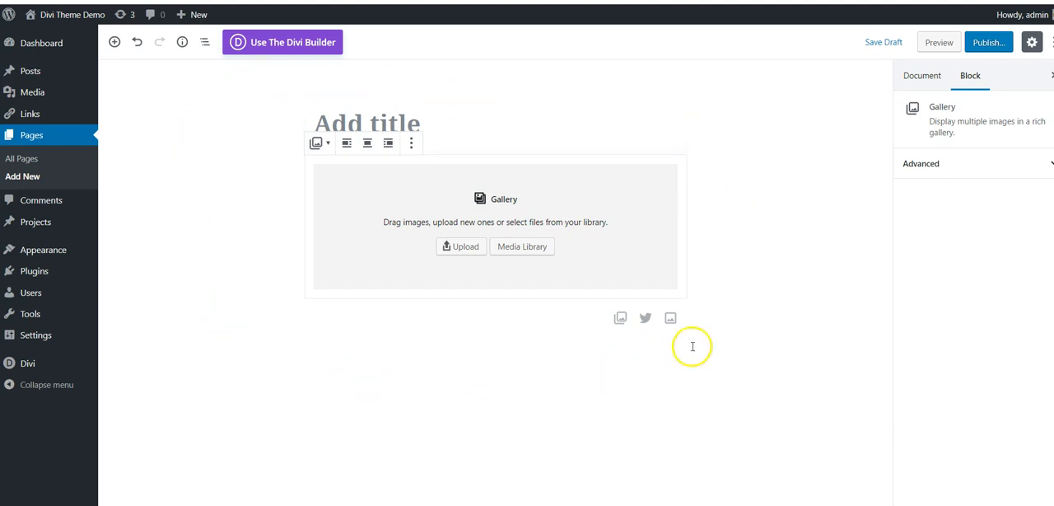
pyautogui.moveTo(651, 305)
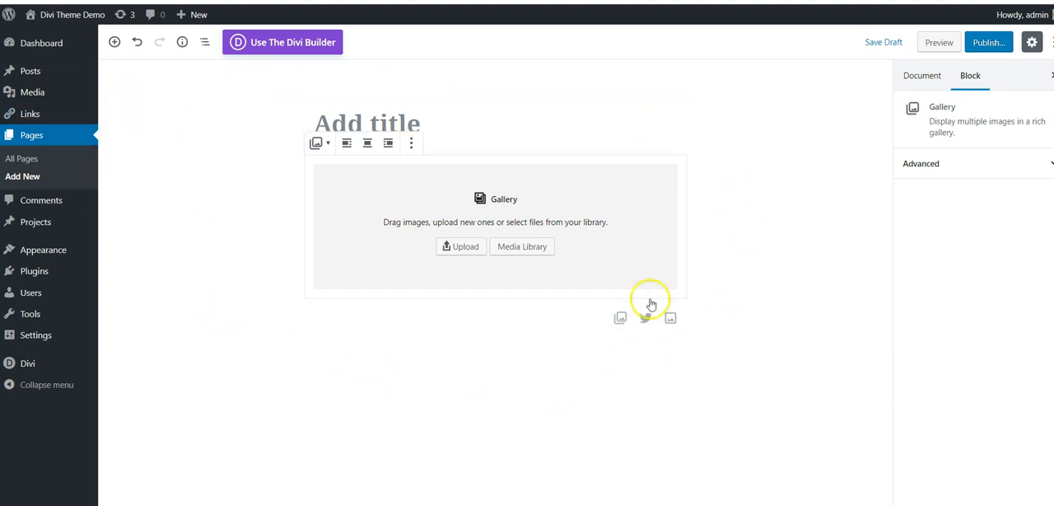
pyautogui.click(284, 43)
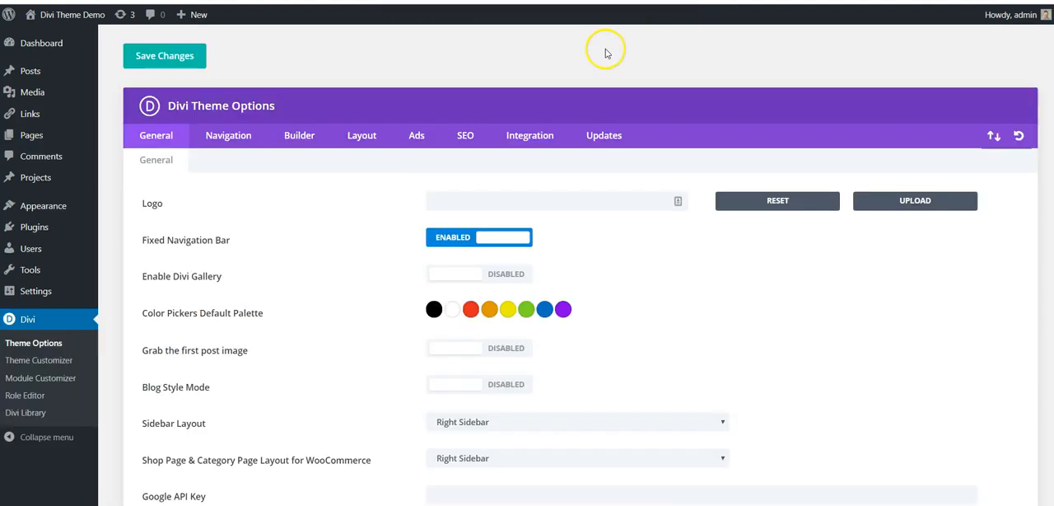
pyautogui.moveTo(300, 135)
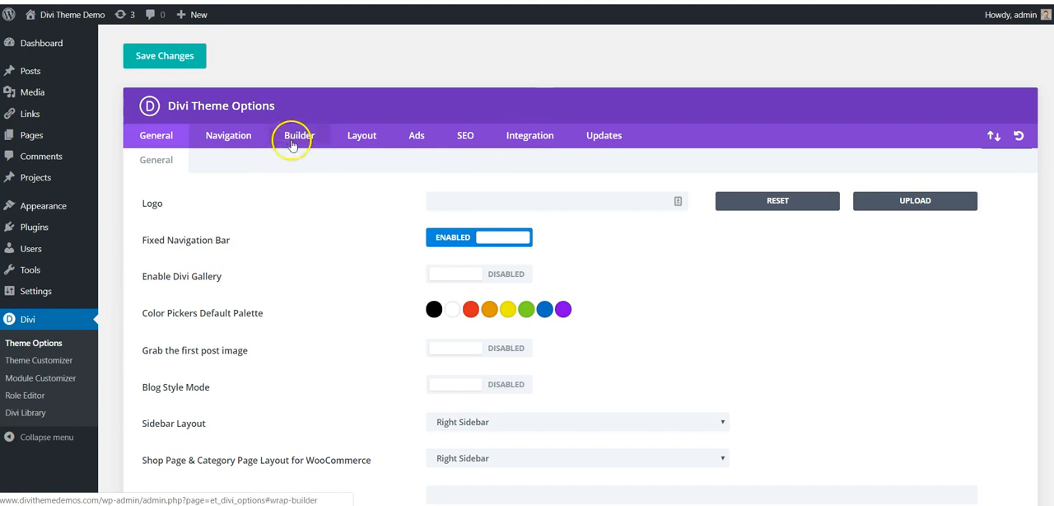
# Enable Divi's Classic Editor option under Builder > Advanced and save the theme options.
pyautogui.click(300, 136)
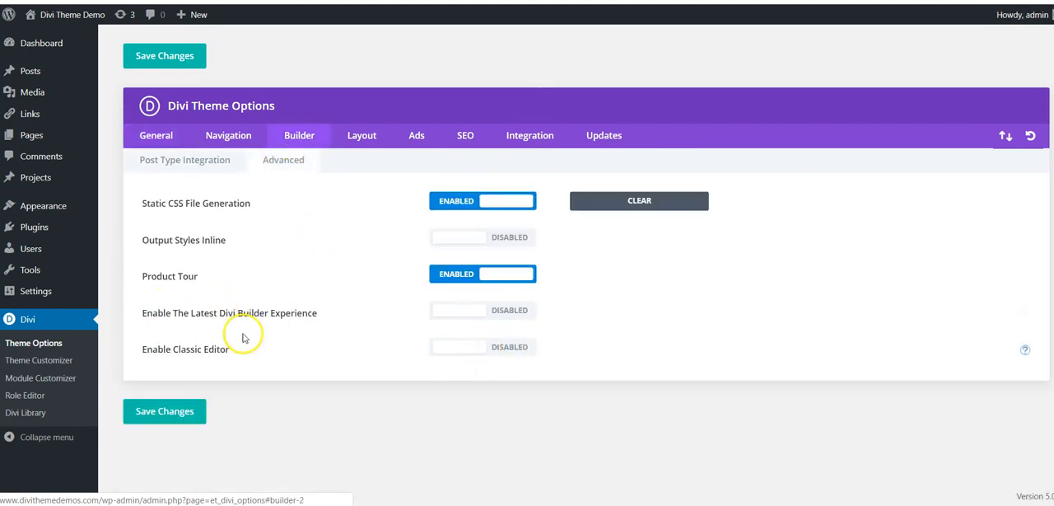
pyautogui.moveTo(141, 349)
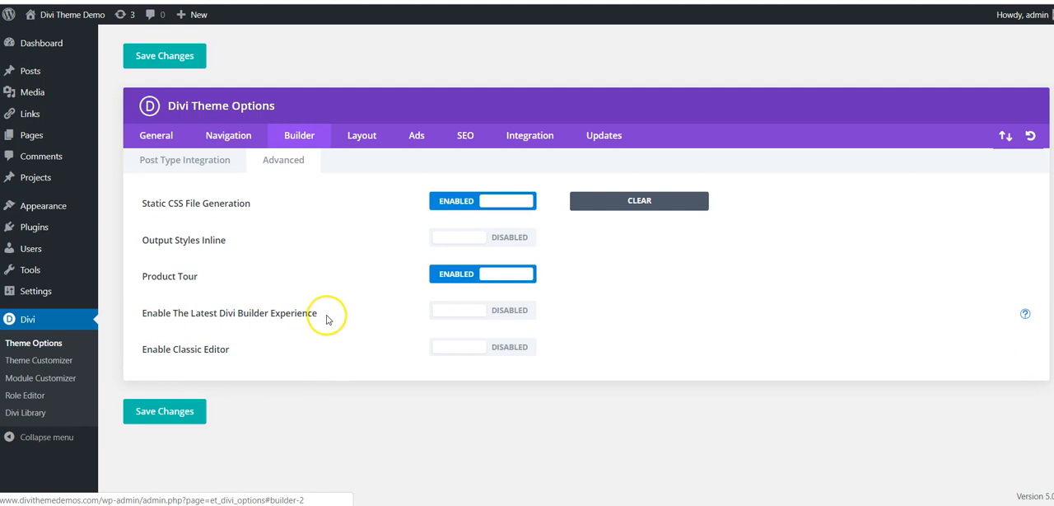
pyautogui.moveTo(151, 346)
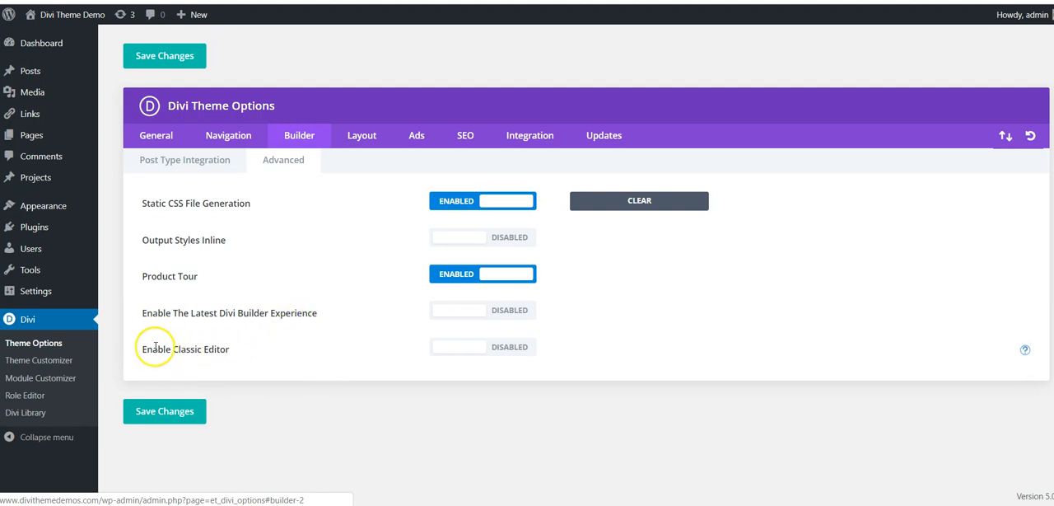
pyautogui.moveTo(230, 356)
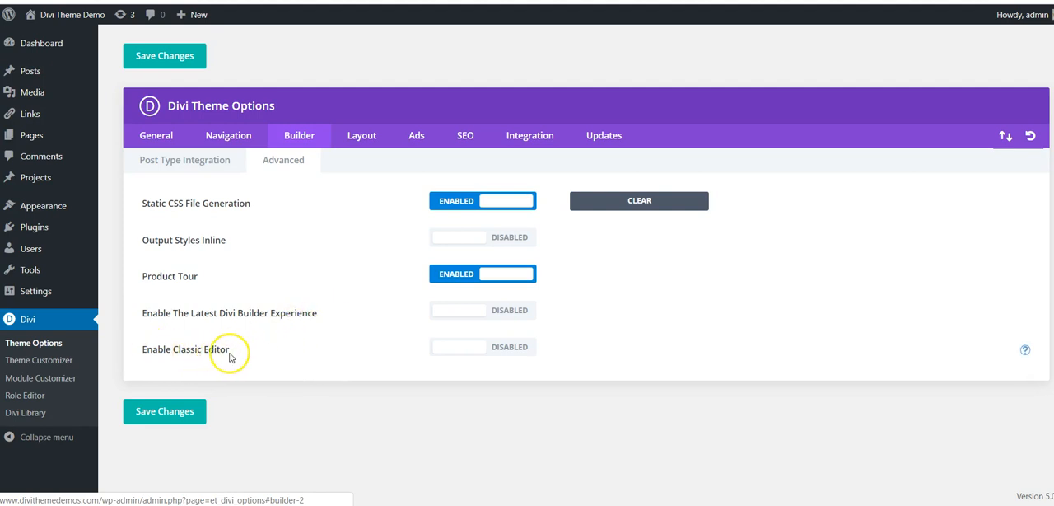
pyautogui.moveTo(307, 346)
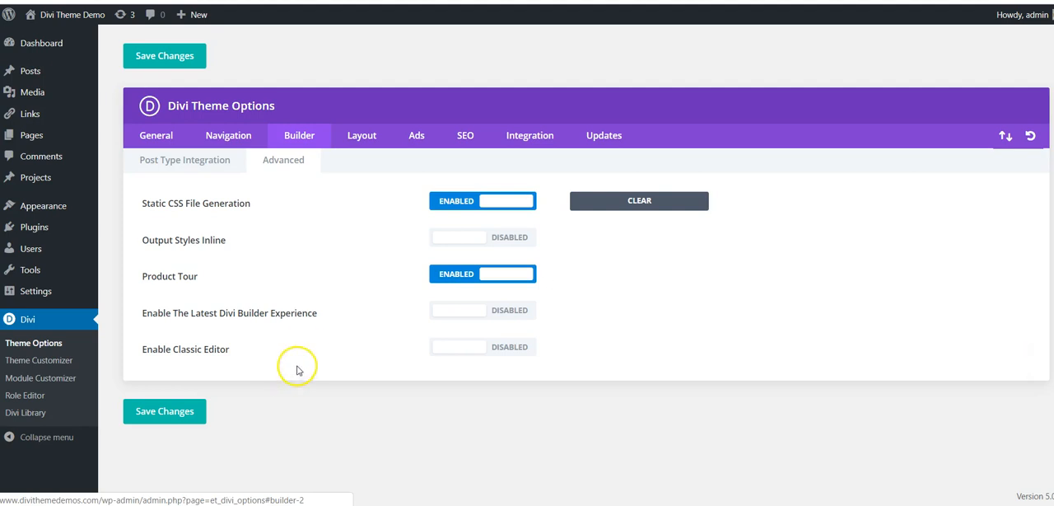
pyautogui.moveTo(300, 336)
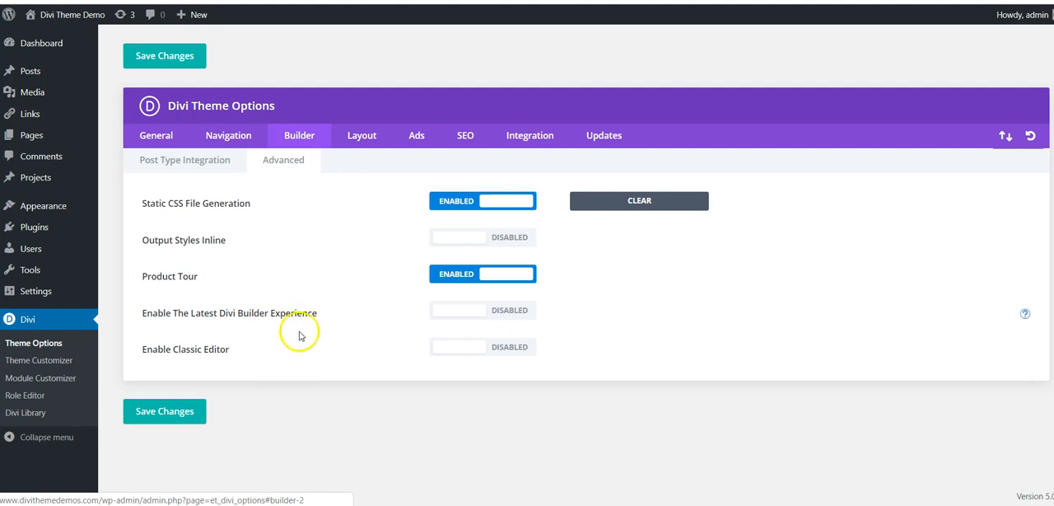
pyautogui.moveTo(404, 353)
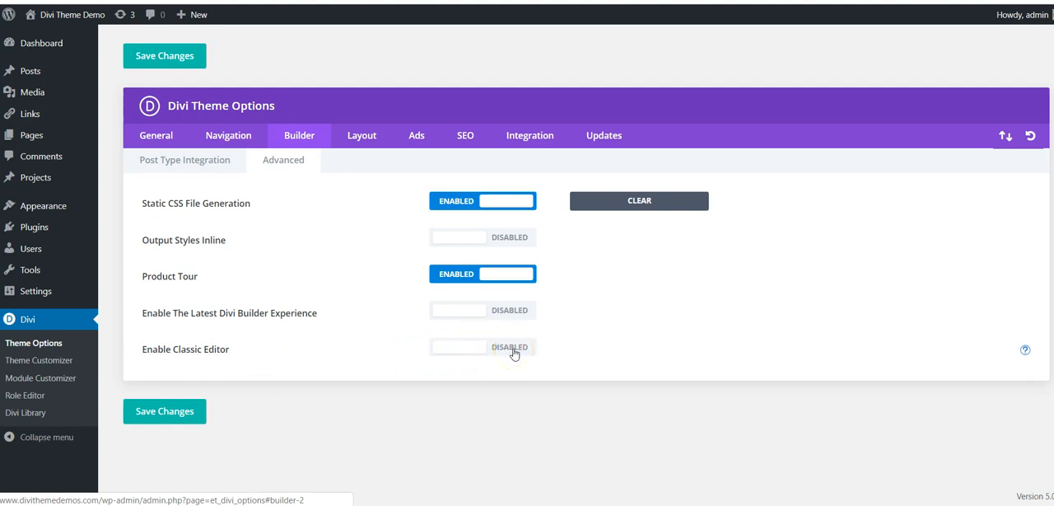
pyautogui.click(483, 346)
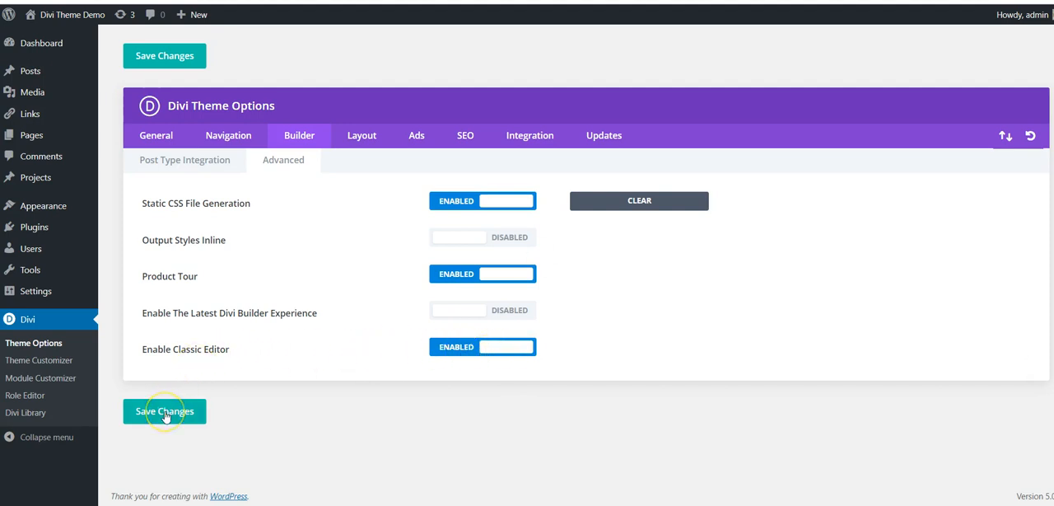
pyautogui.click(165, 411)
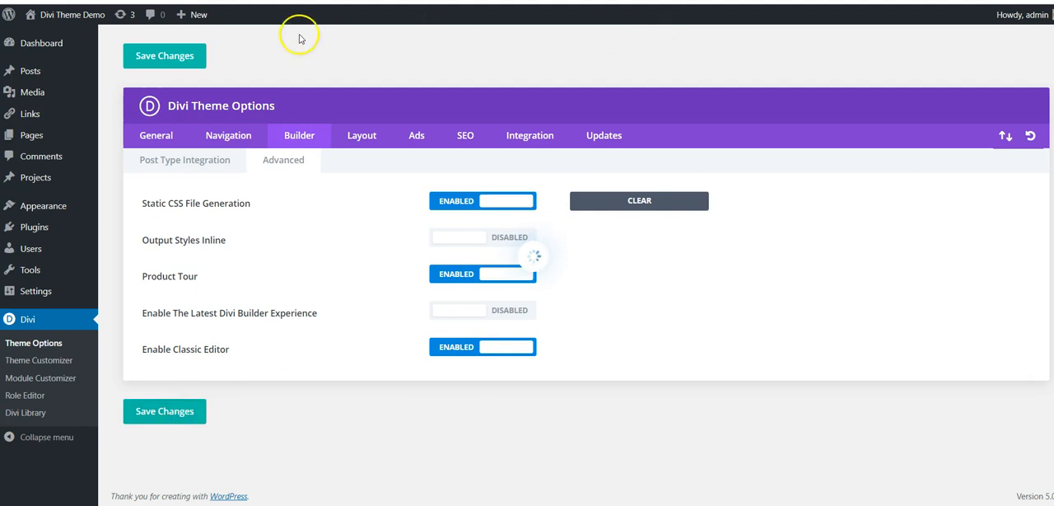
# Head to Pages > Add New to start creating a new page.
pyautogui.click(191, 13)
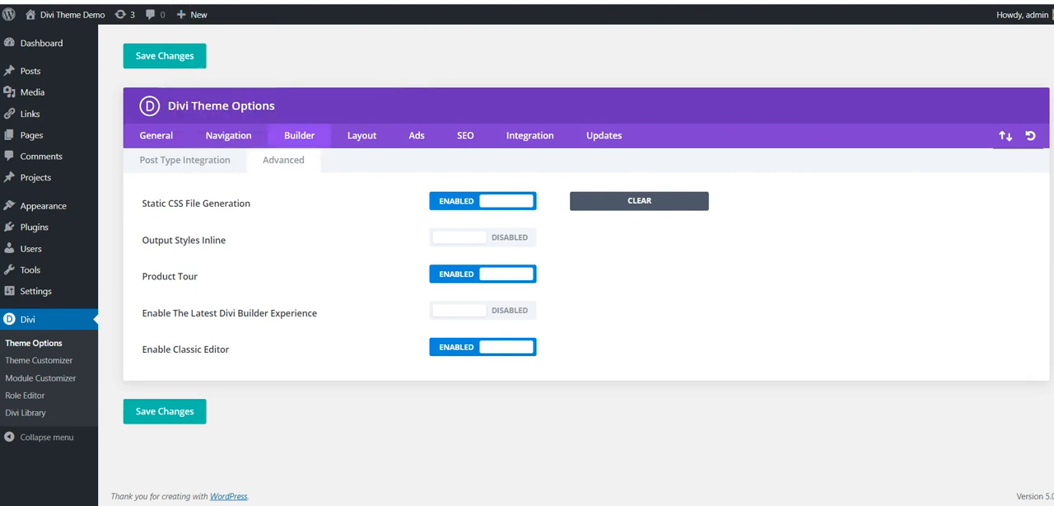
pyautogui.click(29, 135)
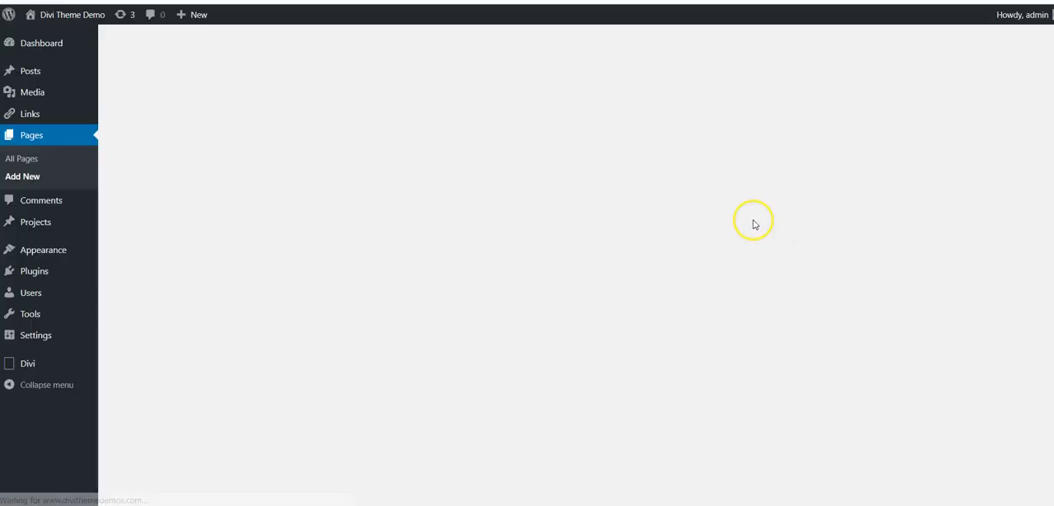
# Let the new page load in the classic editor and switch it to the Divi Builder.
pyautogui.click(23, 177)
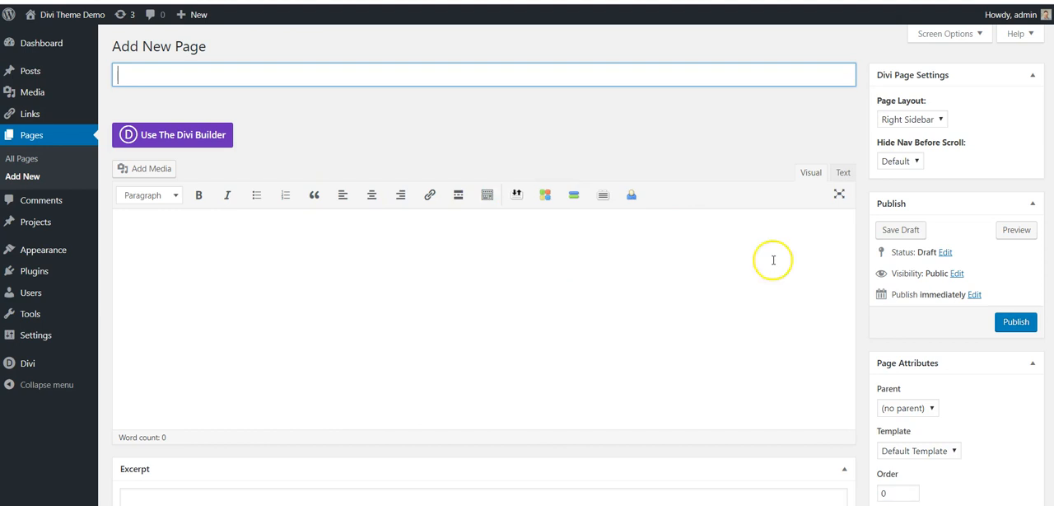
pyautogui.moveTo(946, 270)
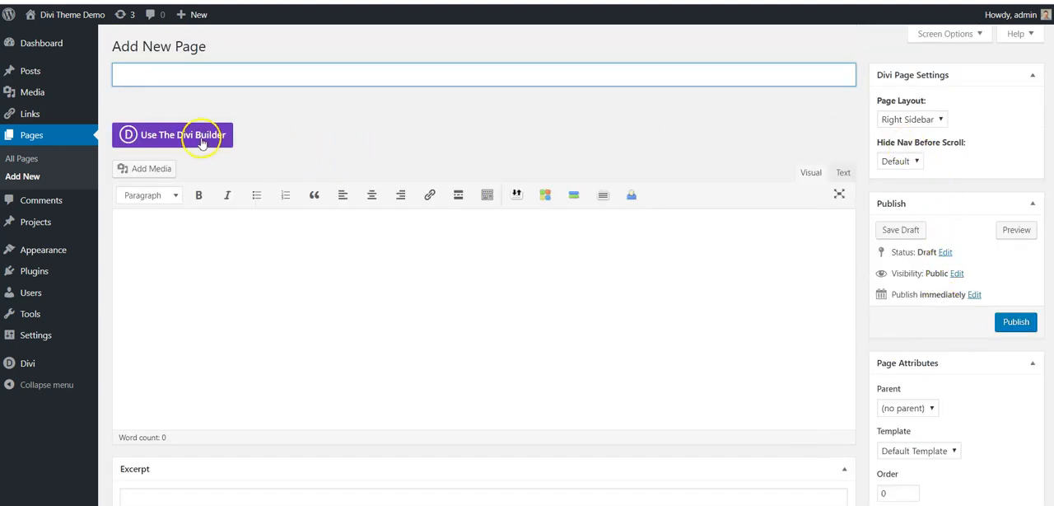
pyautogui.click(172, 135)
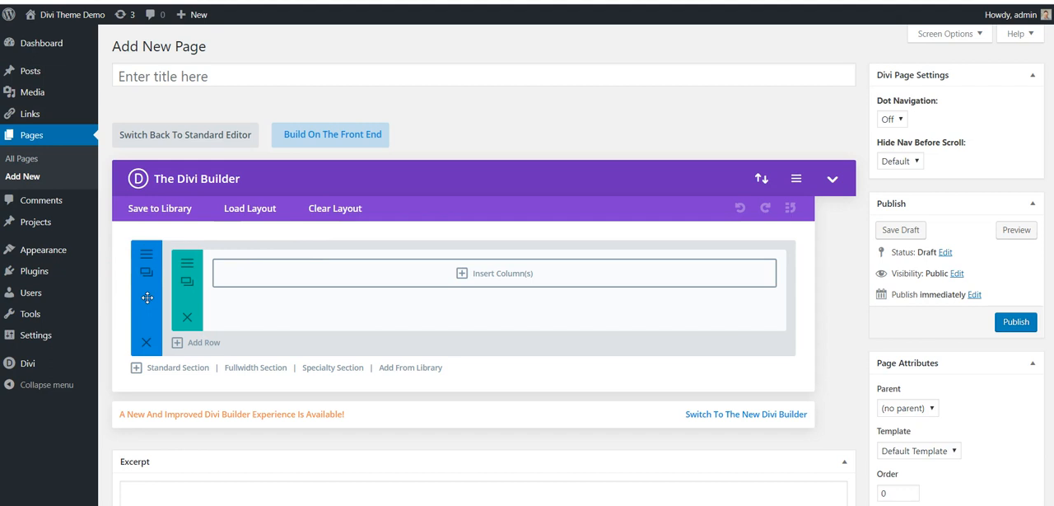
pyautogui.moveTo(519, 310)
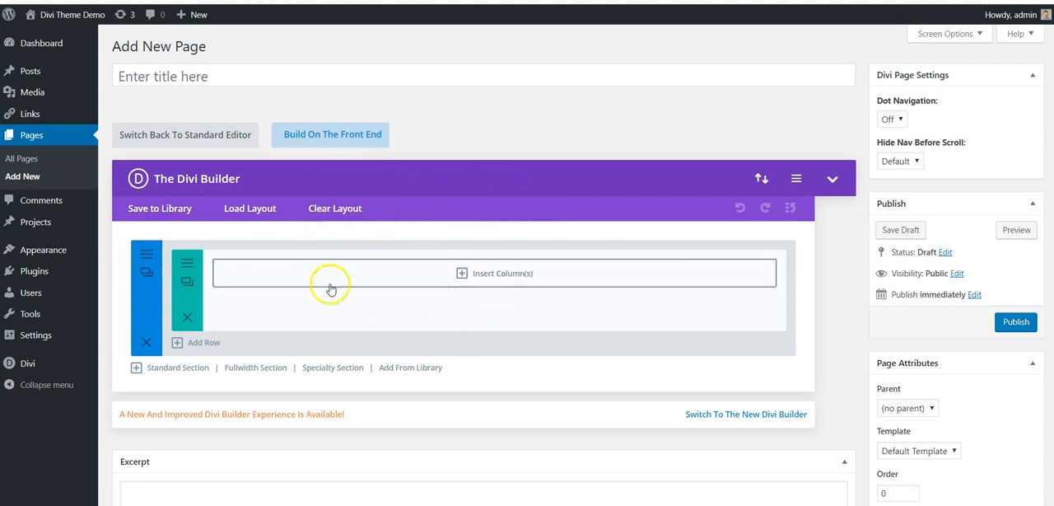
pyautogui.moveTo(453, 300)
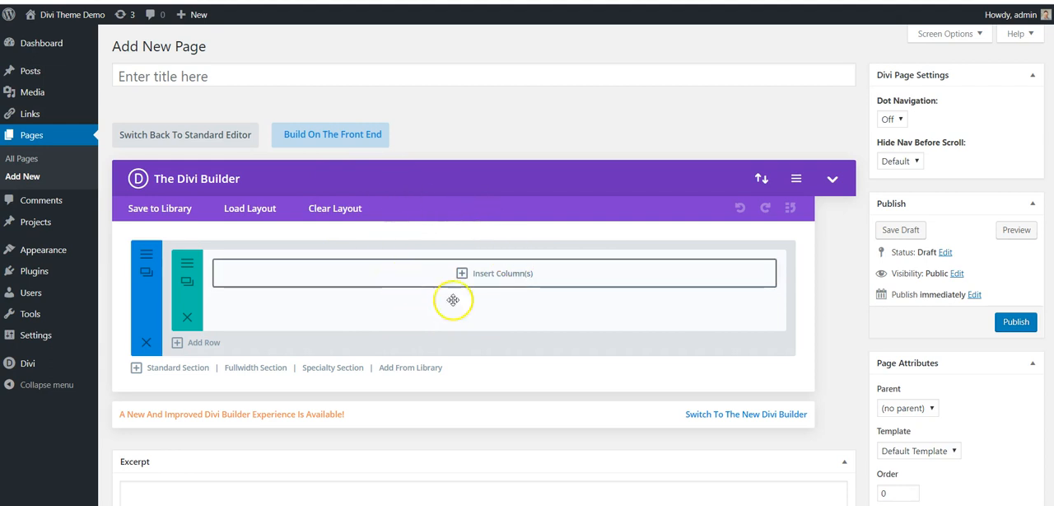
pyautogui.moveTo(437, 293)
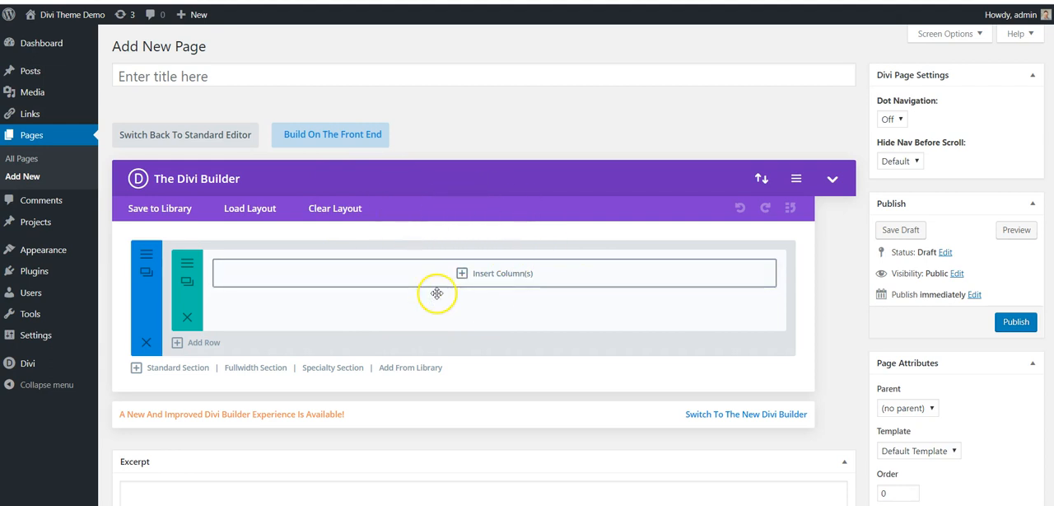
pyautogui.moveTo(419, 236)
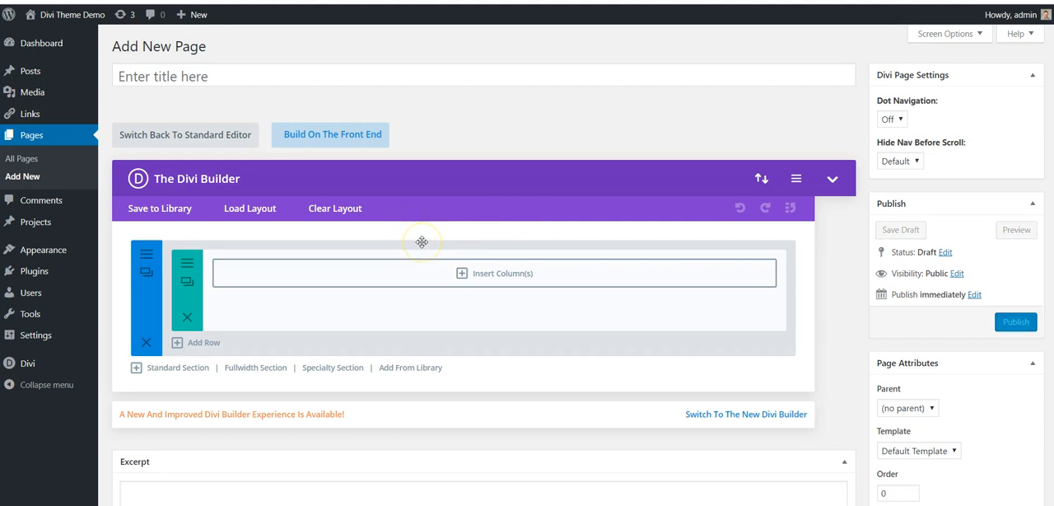
pyautogui.moveTo(428, 234)
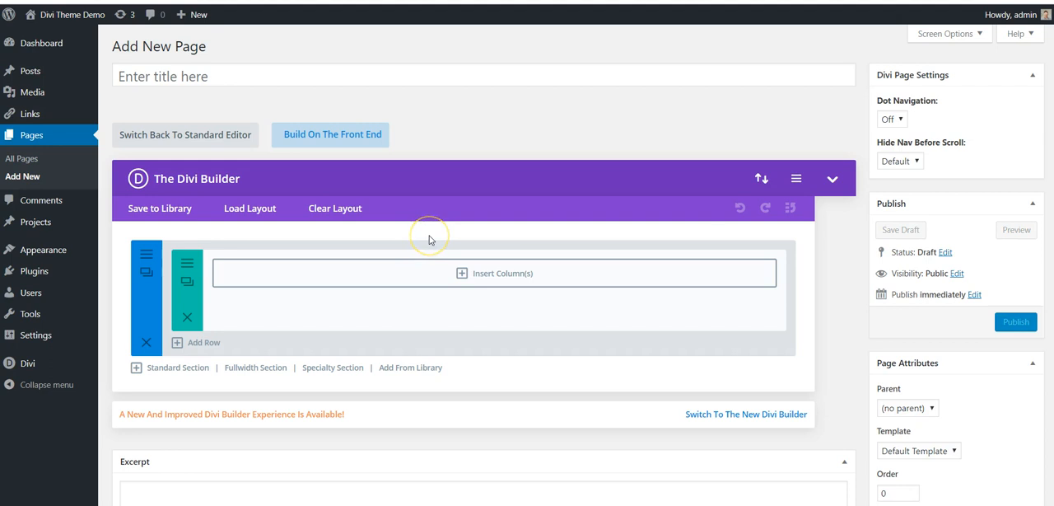
pyautogui.moveTo(566, 125)
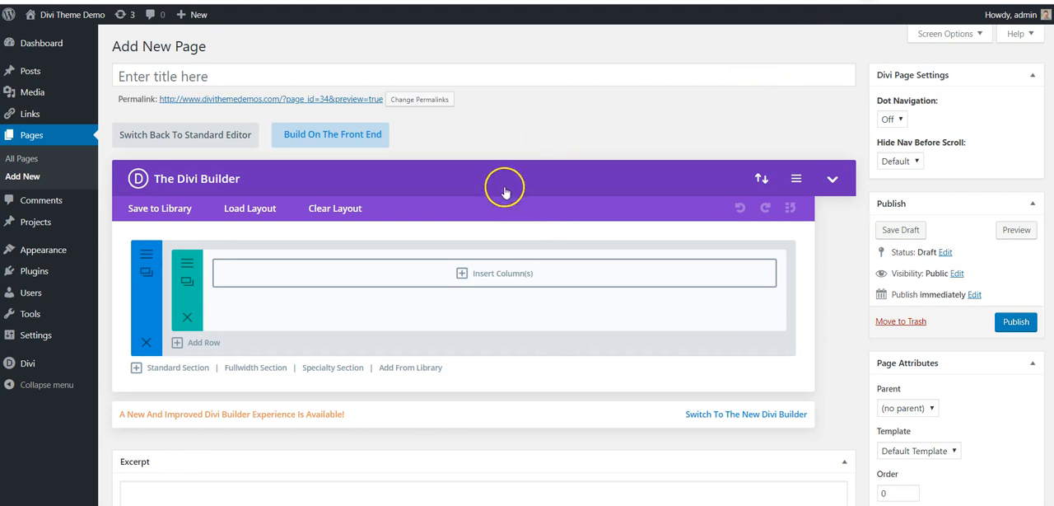
pyautogui.moveTo(445, 290)
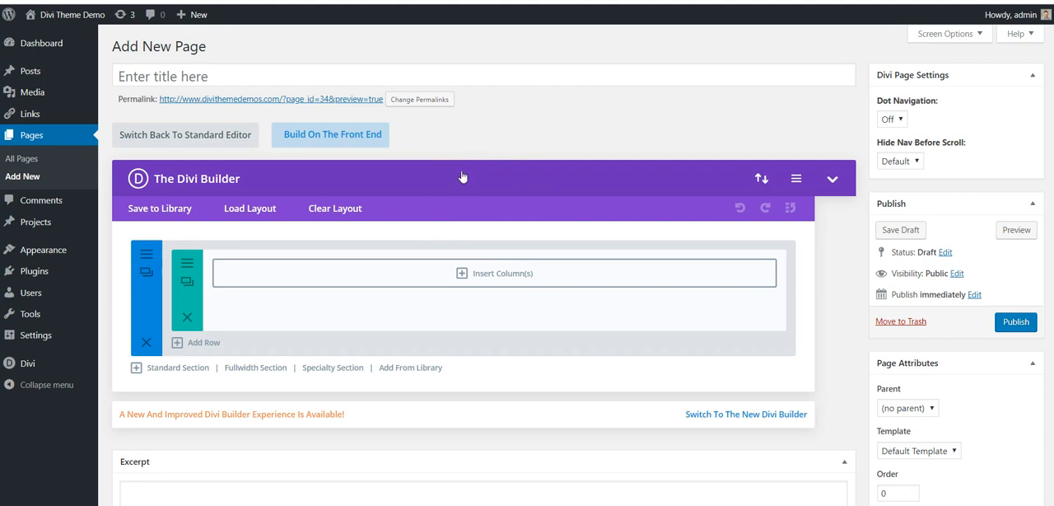
pyautogui.moveTo(463, 180)
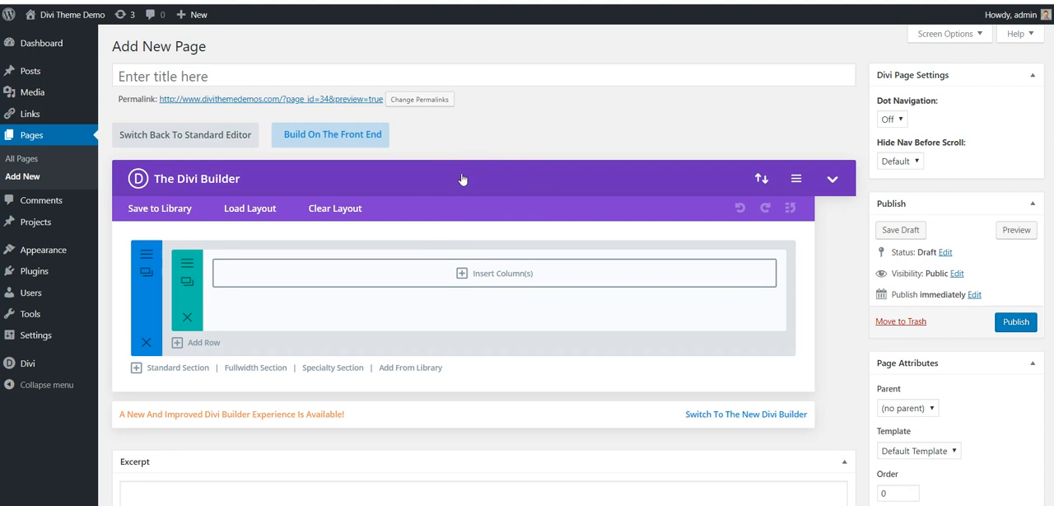
pyautogui.moveTo(39, 200)
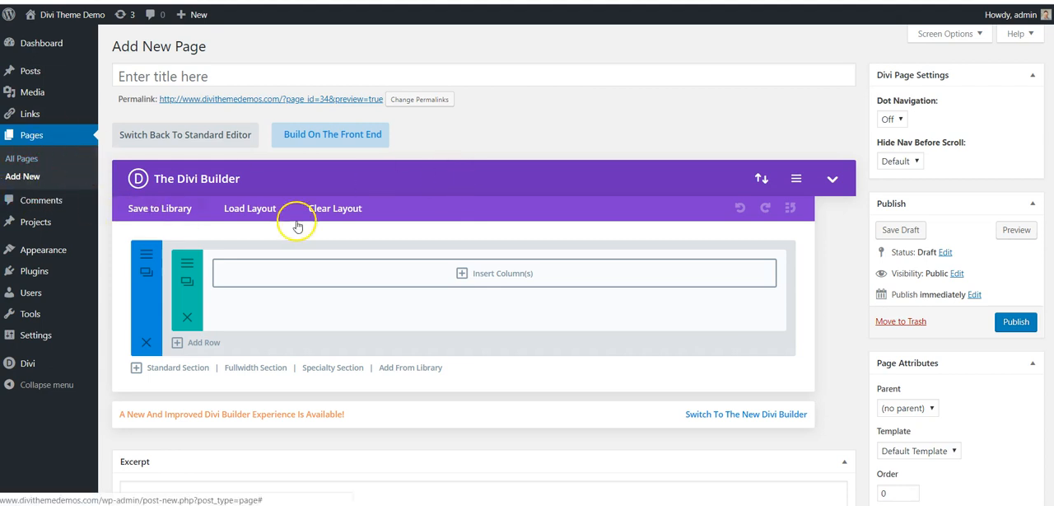
pyautogui.moveTo(527, 139)
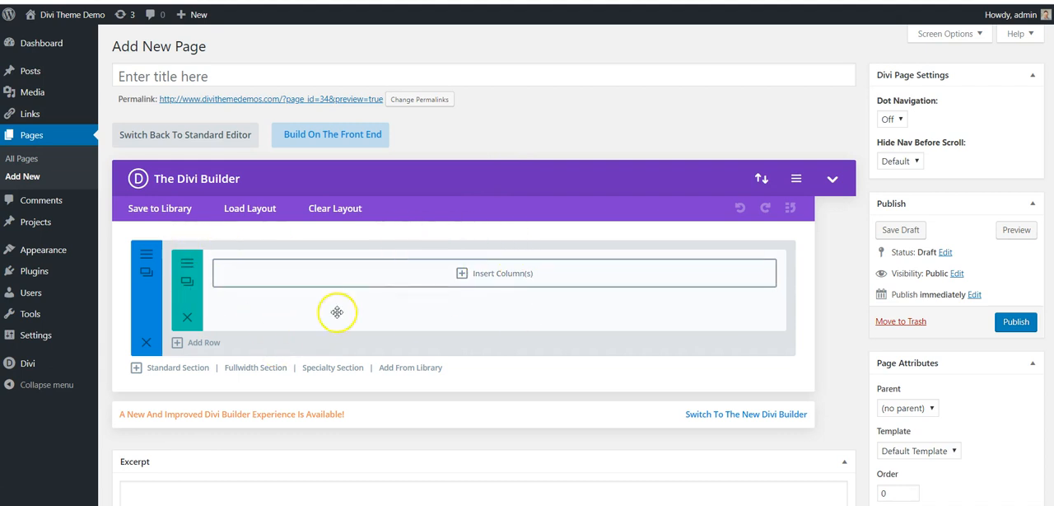
pyautogui.moveTo(524, 234)
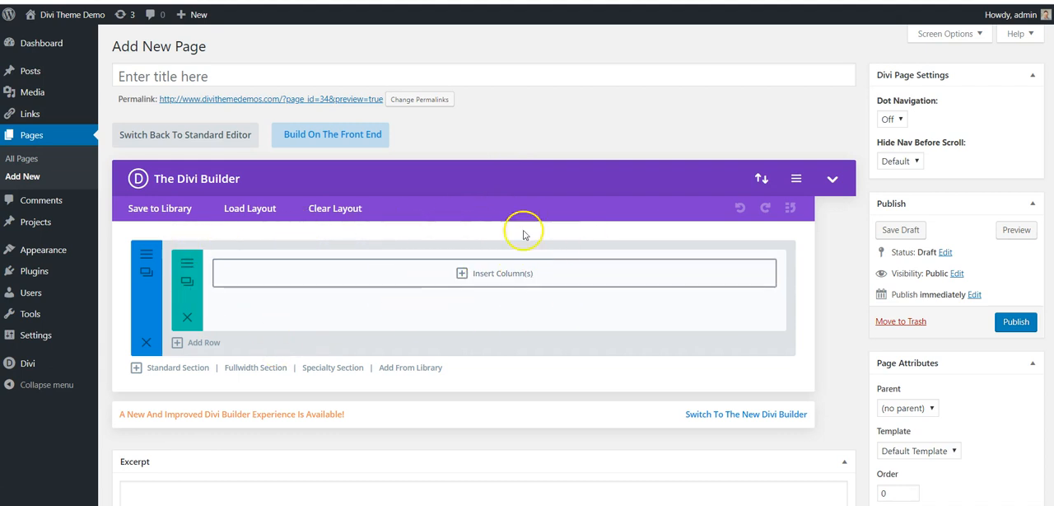
pyautogui.moveTo(449, 311)
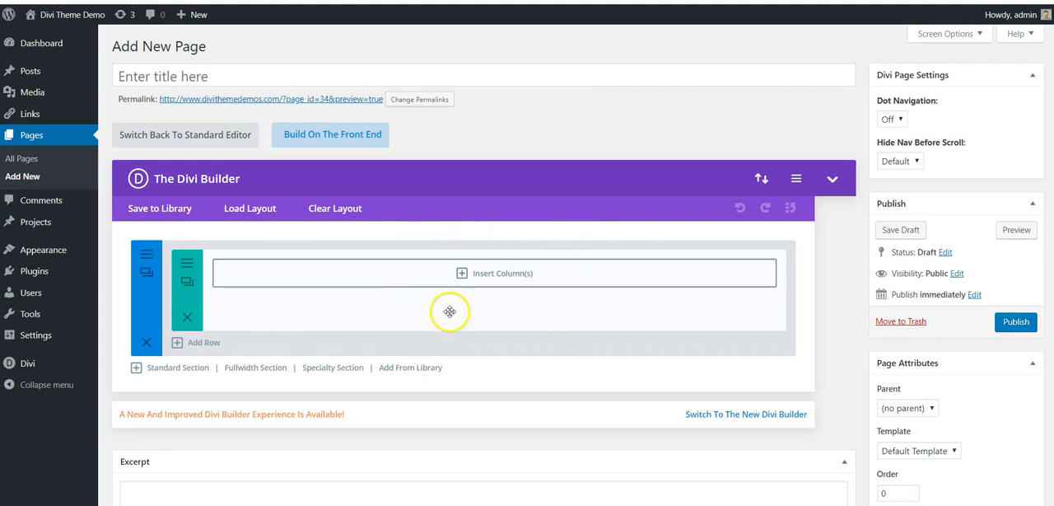
pyautogui.moveTo(471, 303)
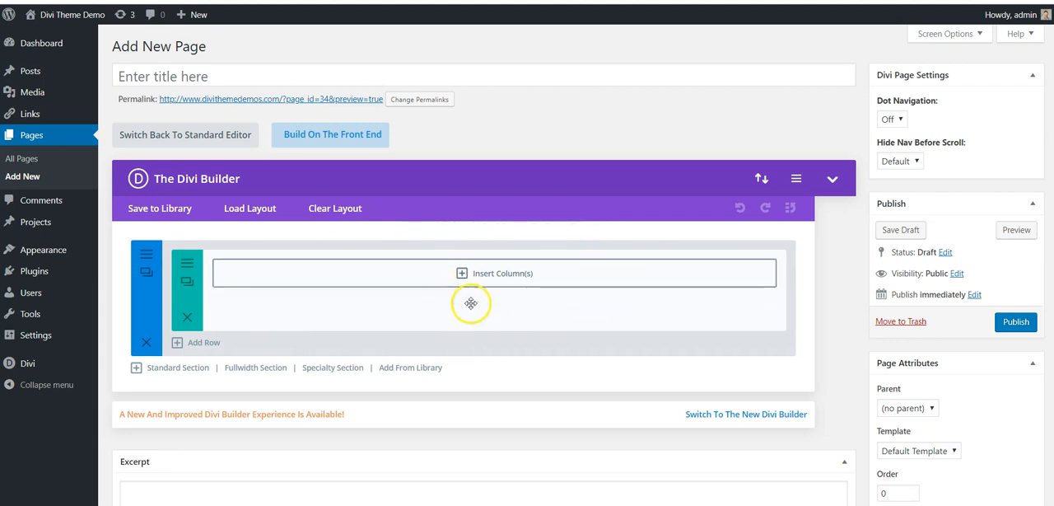
pyautogui.moveTo(587, 268)
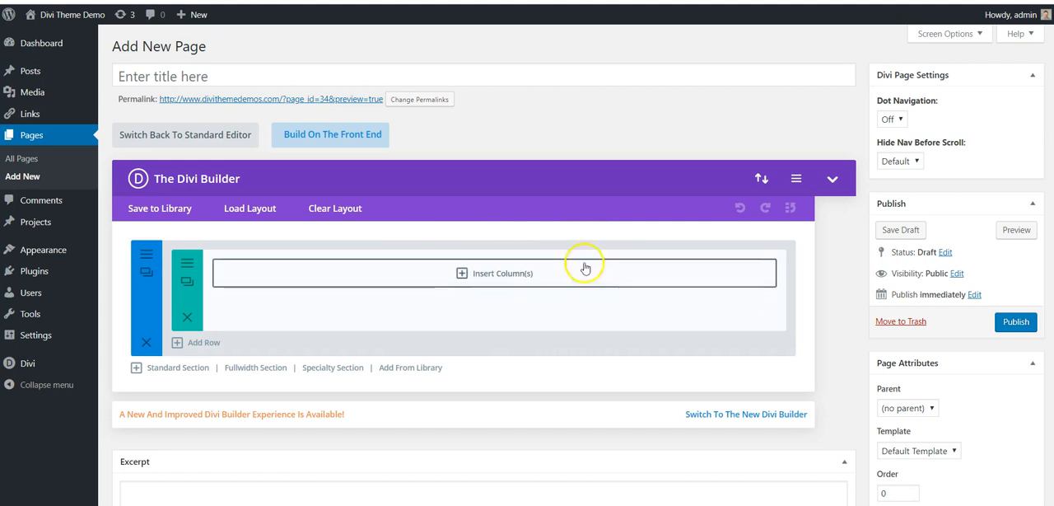
pyautogui.moveTo(441, 257)
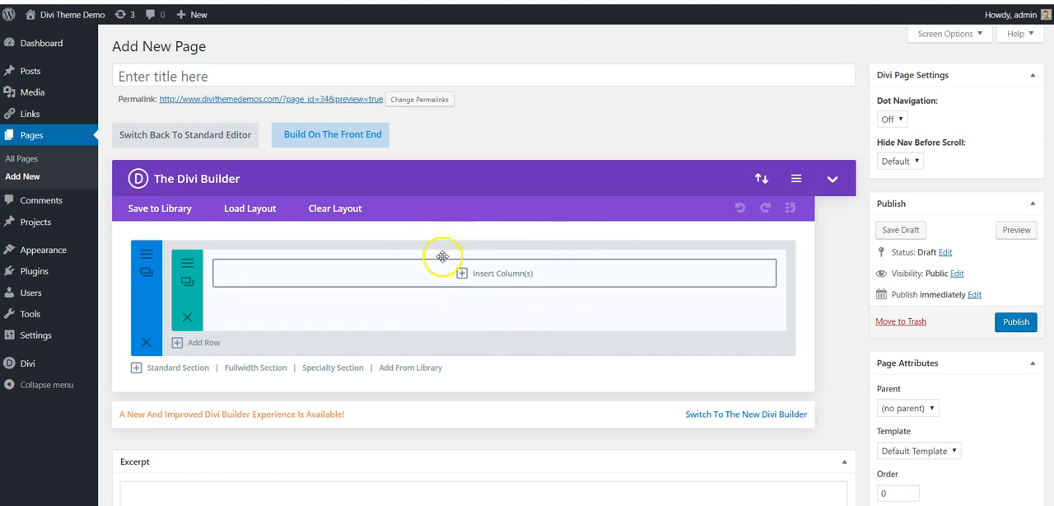
pyautogui.moveTo(580, 297)
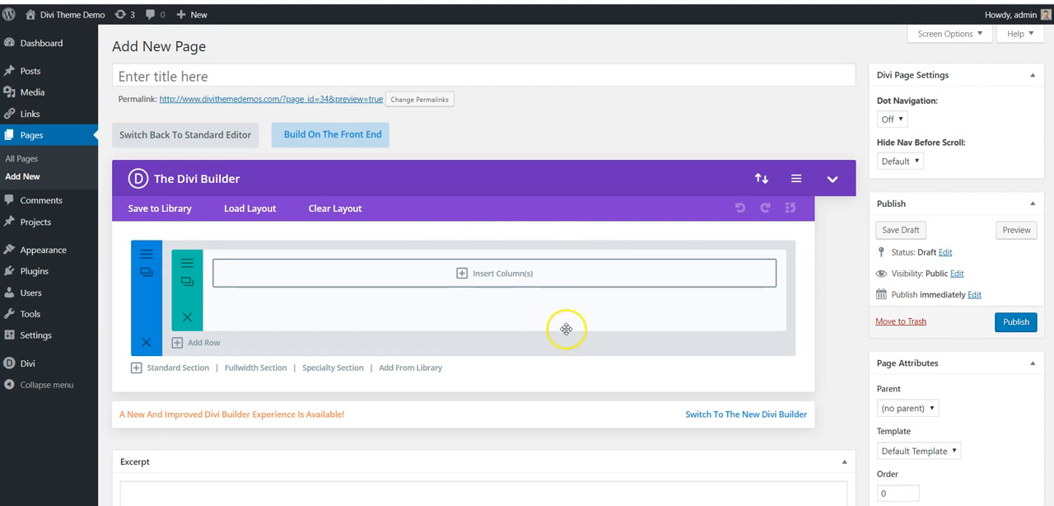
pyautogui.moveTo(476, 273)
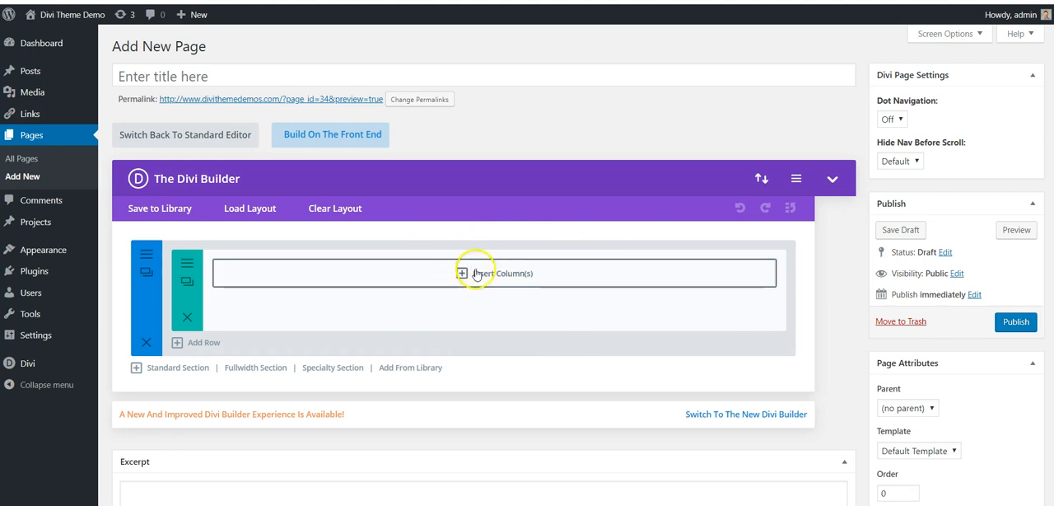
pyautogui.moveTo(135, 293)
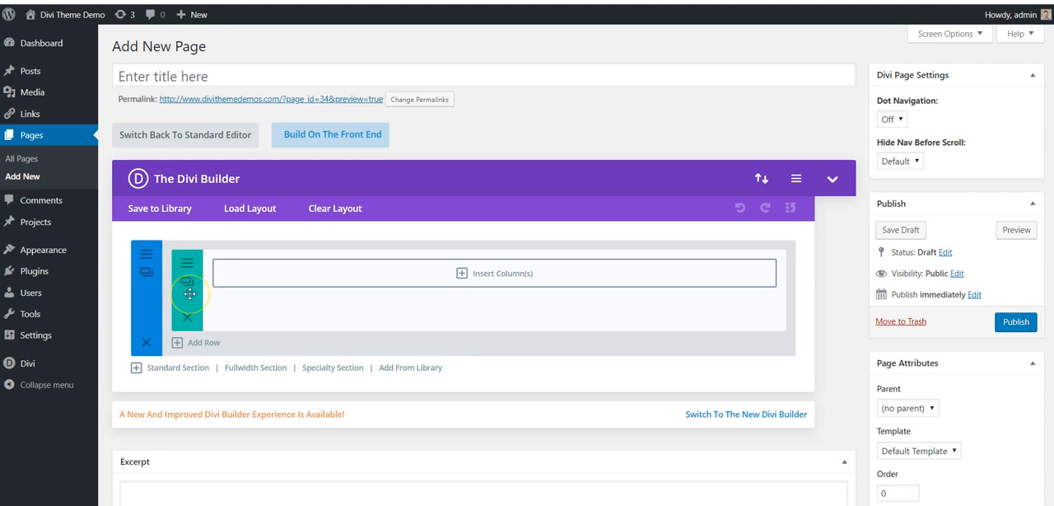
pyautogui.moveTo(221, 300)
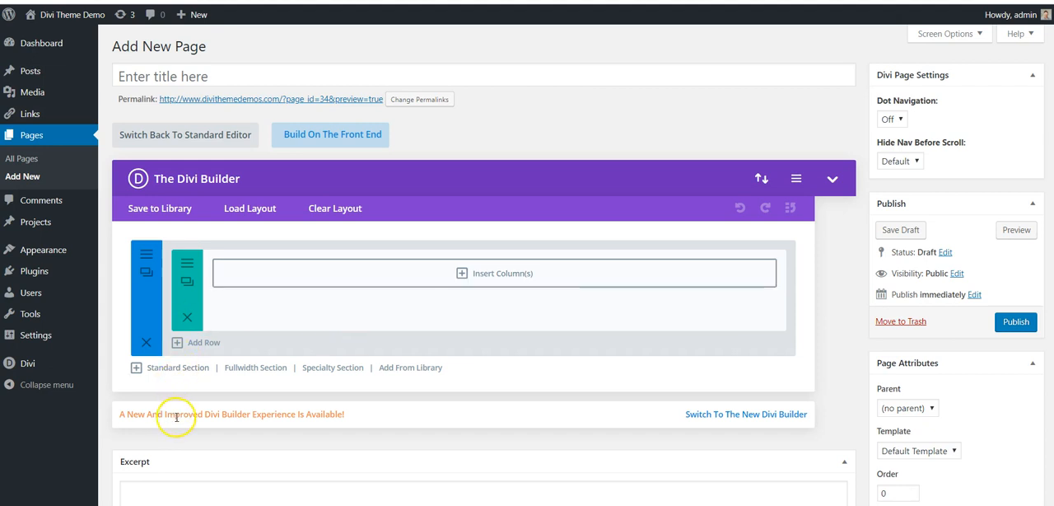
pyautogui.moveTo(121, 414)
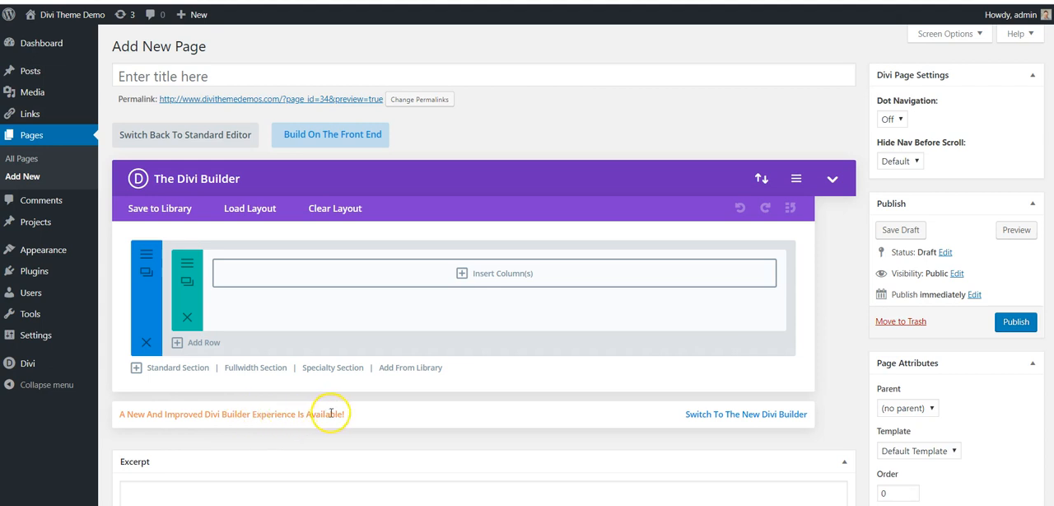
pyautogui.moveTo(728, 414)
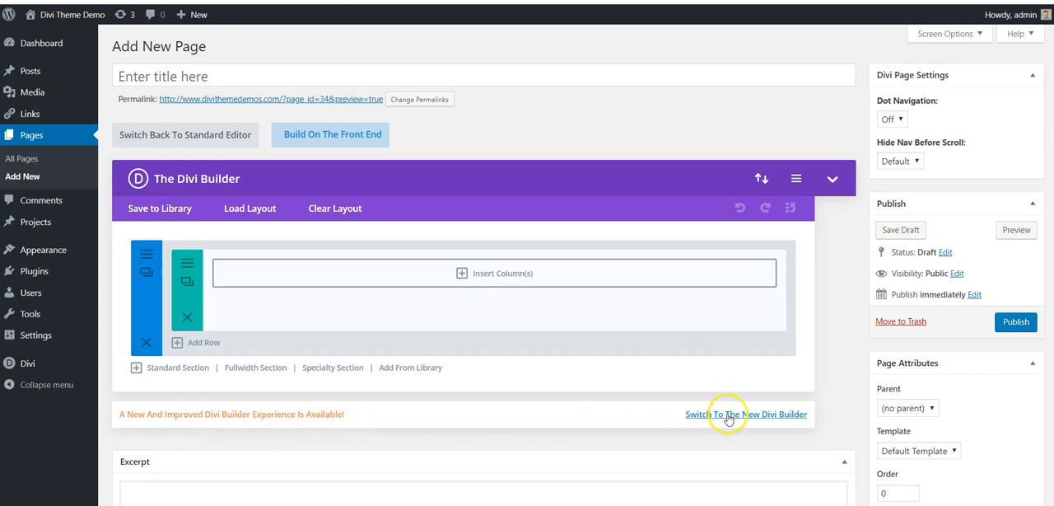
pyautogui.click(746, 415)
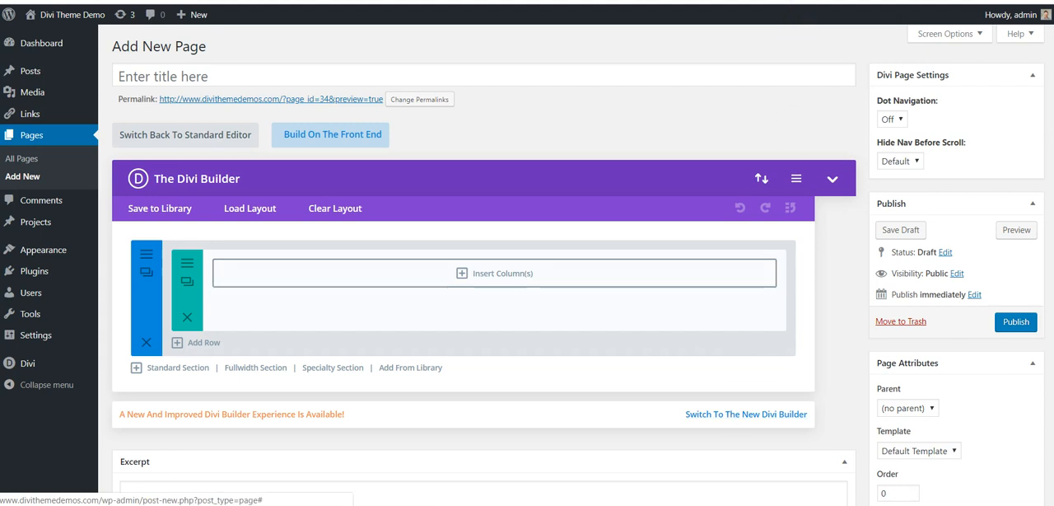
pyautogui.click(27, 318)
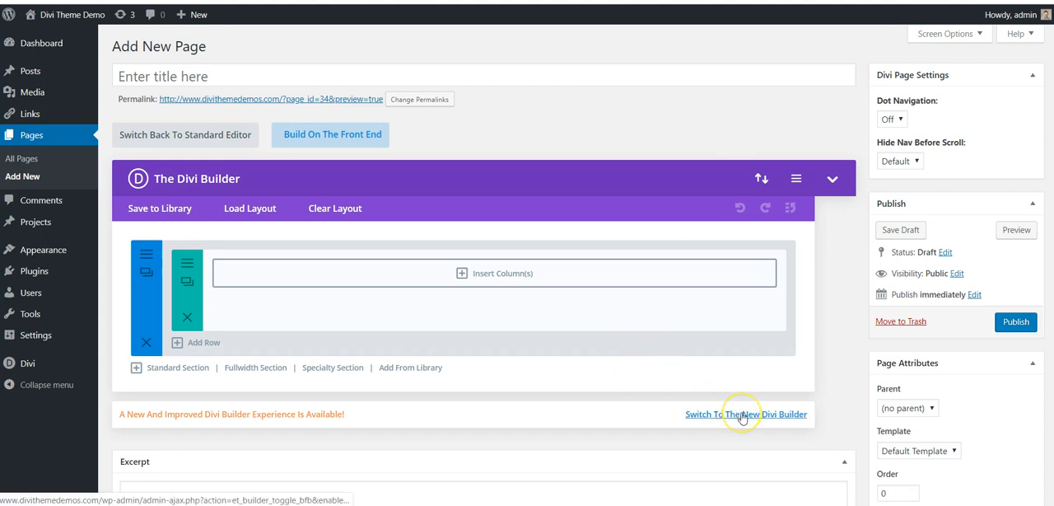
# Switch to the new Divi Builder and confirm leaving the unsaved draft.
pyautogui.click(744, 415)
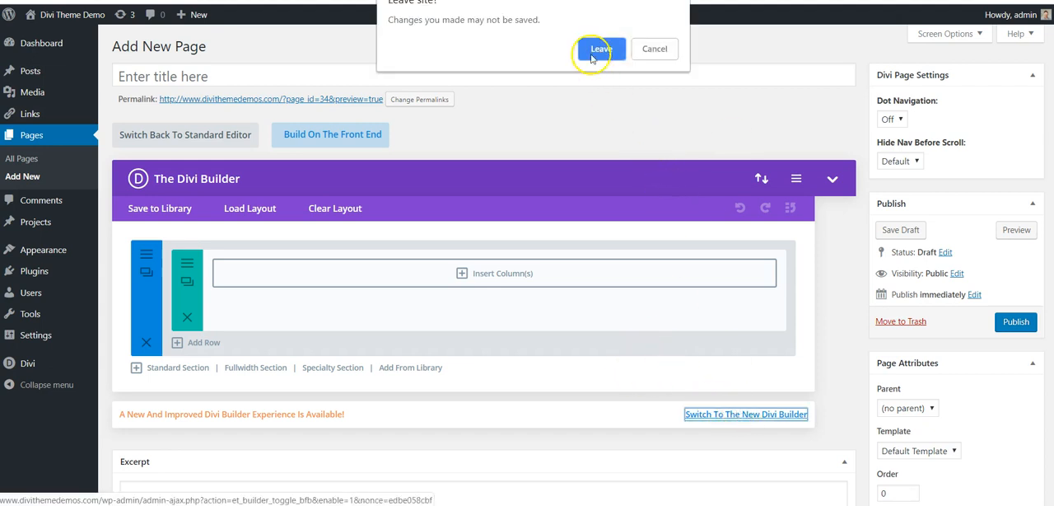
pyautogui.click(599, 50)
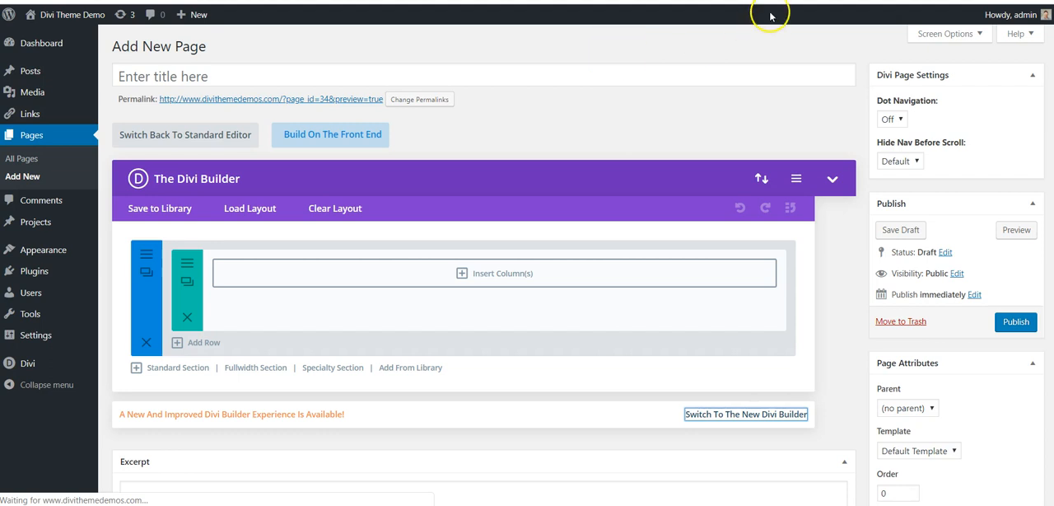
pyautogui.moveTo(771, 15)
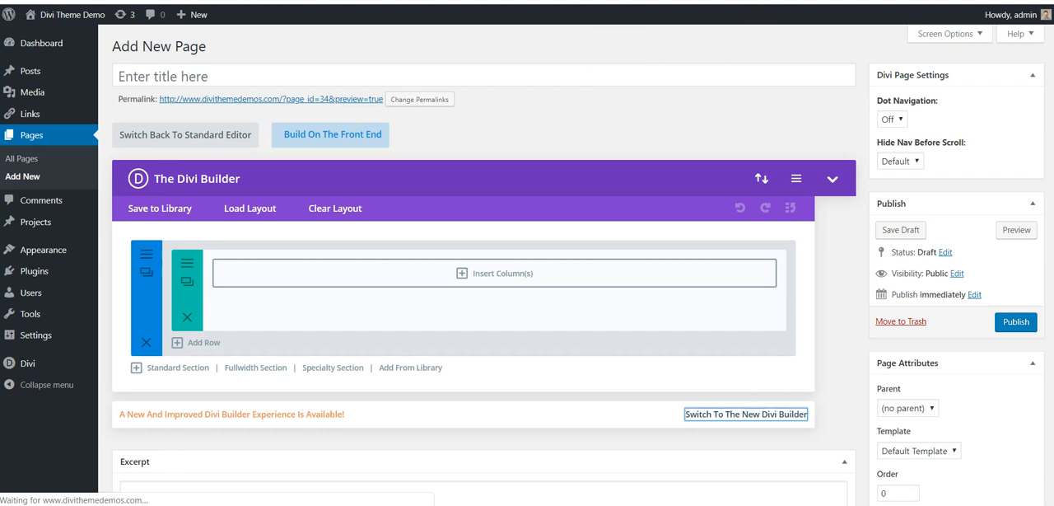
# Navigate to Divi > Theme Options on its General tab.
pyautogui.click(185, 135)
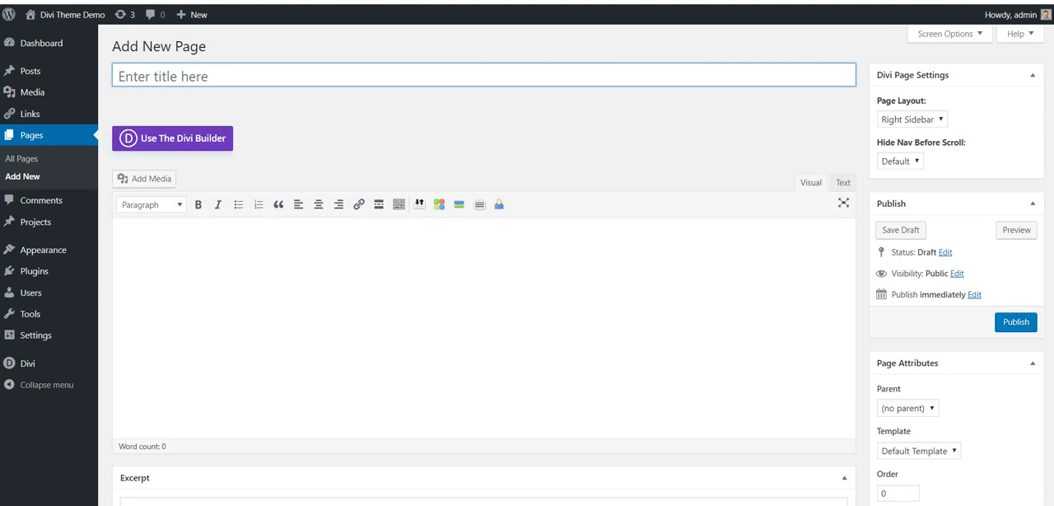
pyautogui.click(28, 318)
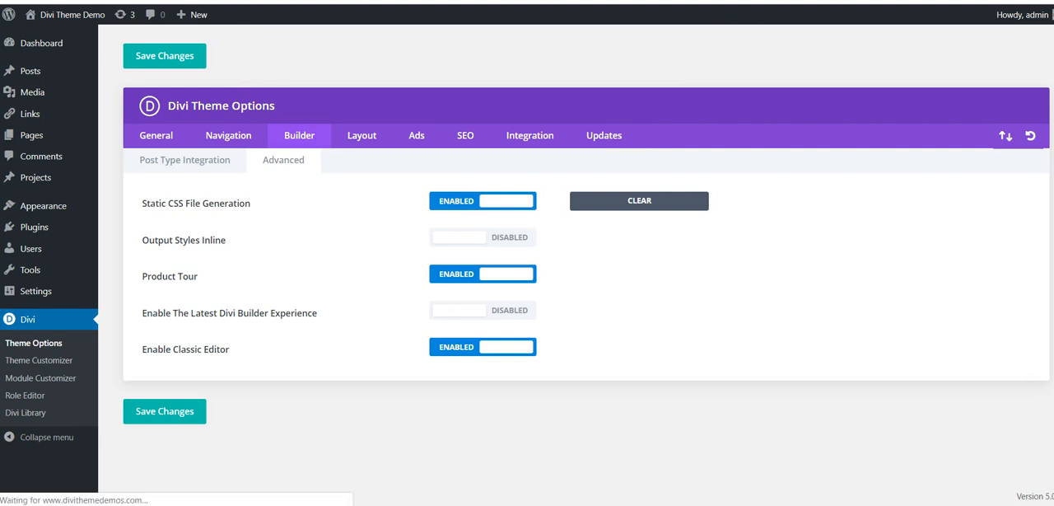
pyautogui.click(154, 135)
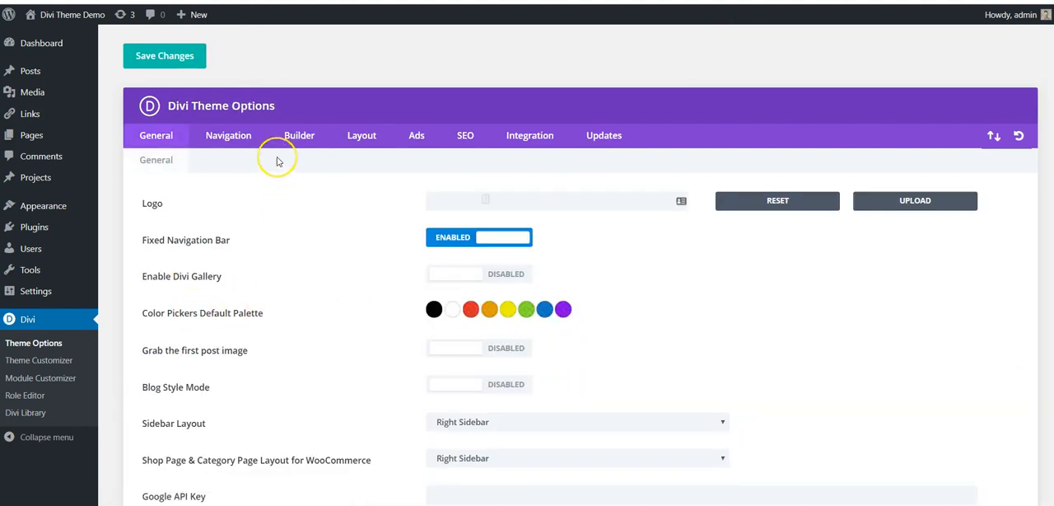
# Return to the new page editor and start editing it with the Divi Builder.
pyautogui.click(300, 135)
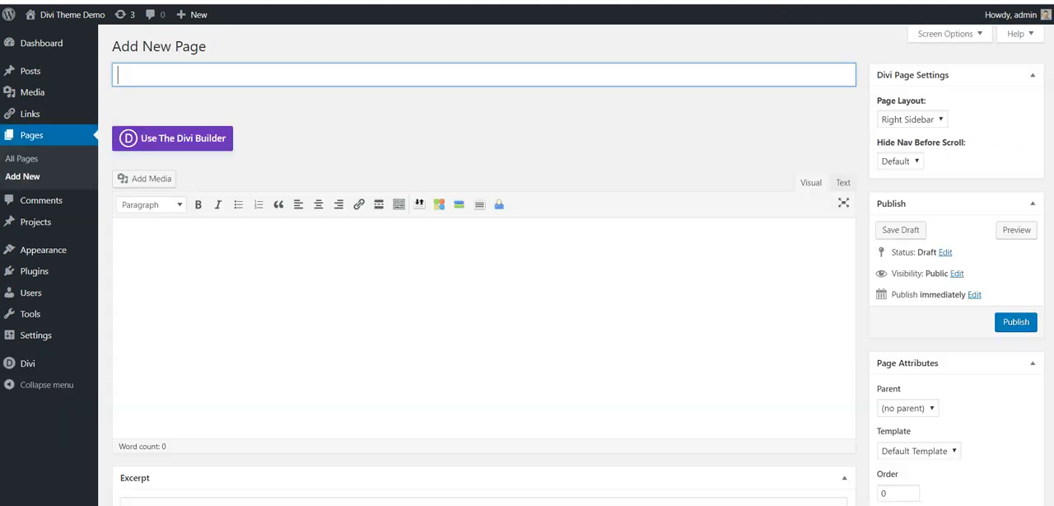
pyautogui.moveTo(425, 145)
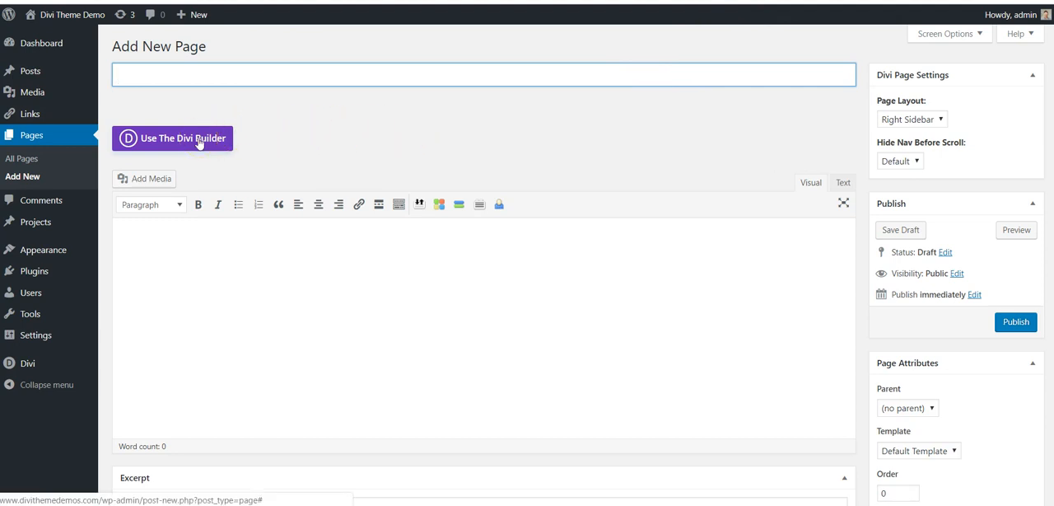
pyautogui.click(1014, 321)
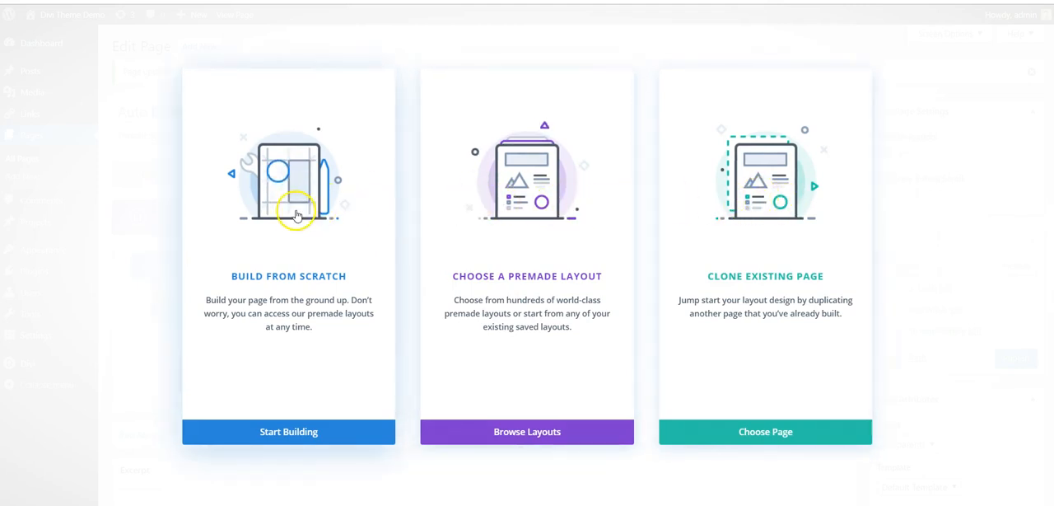
# Build from scratch, add a Button module to the row and reach its Box Shadow design options.
pyautogui.click(288, 432)
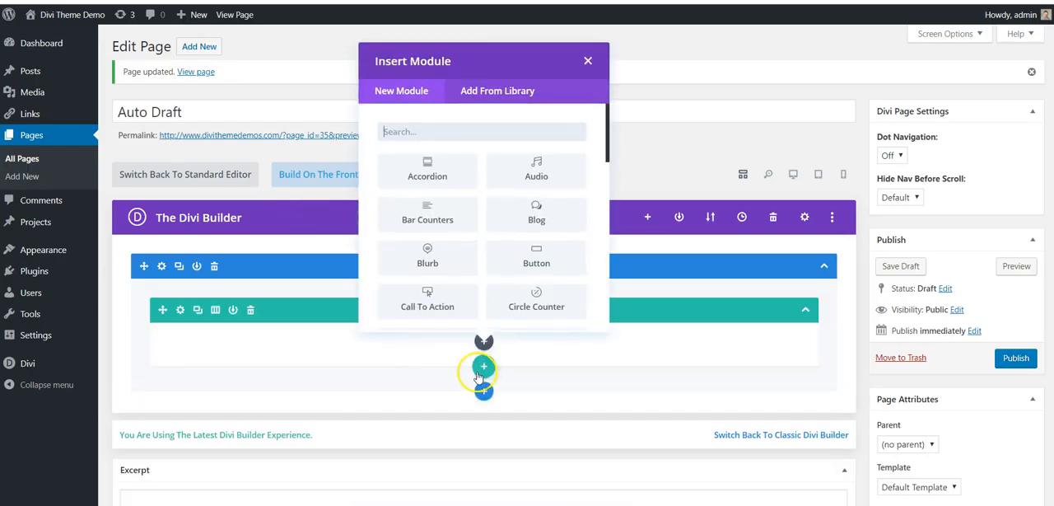
pyautogui.click(537, 257)
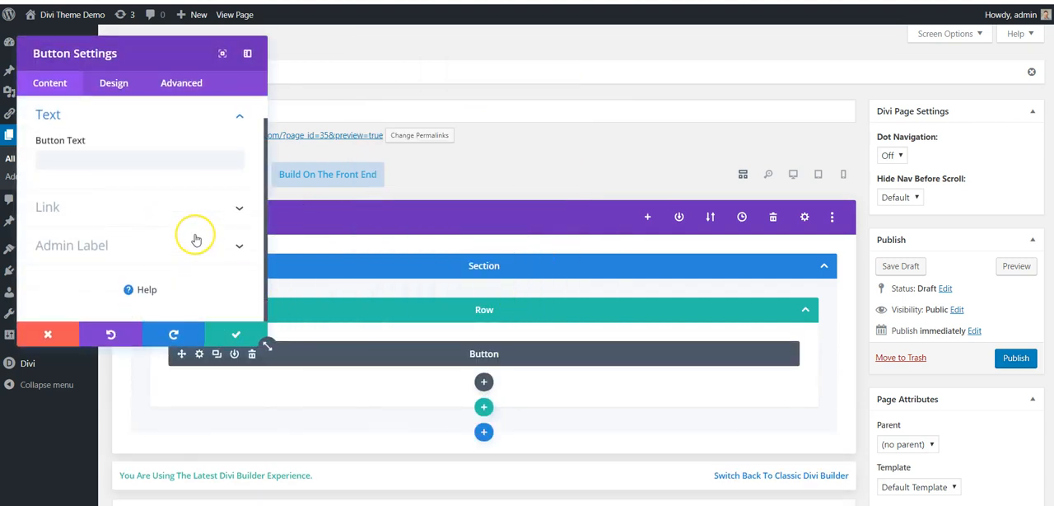
pyautogui.click(114, 82)
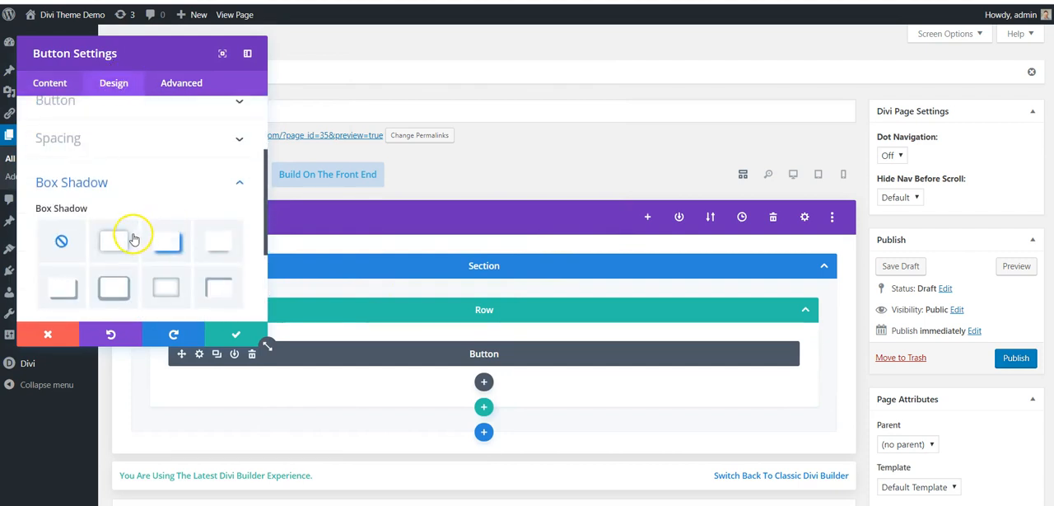
pyautogui.click(114, 241)
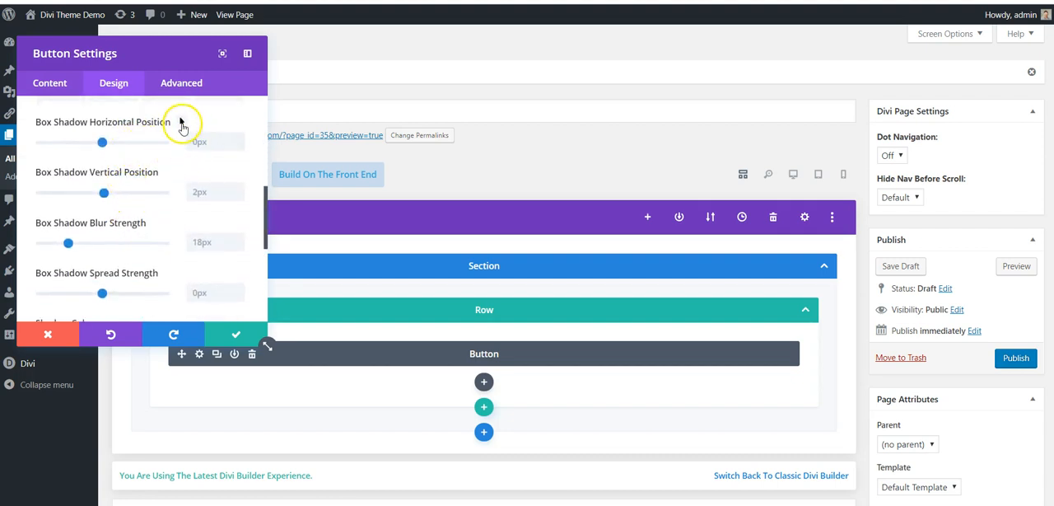
# Close the Button Settings modal to return to the section, row and button layout.
pyautogui.click(181, 122)
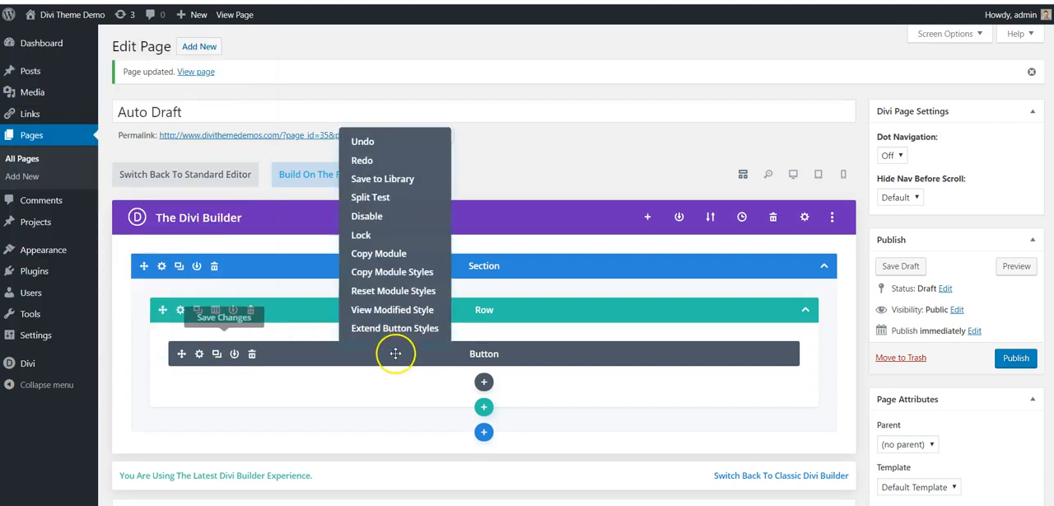
pyautogui.moveTo(392, 272)
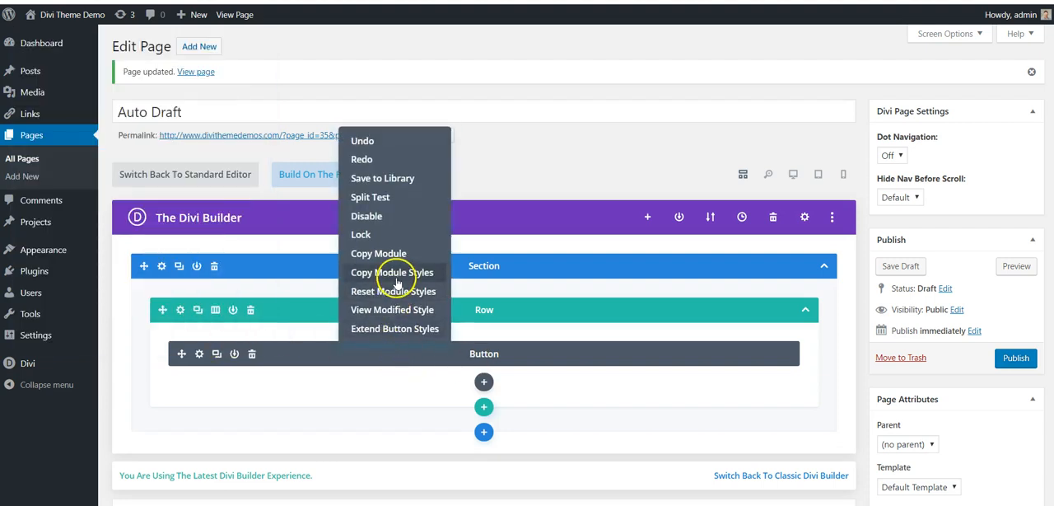
pyautogui.moveTo(399, 329)
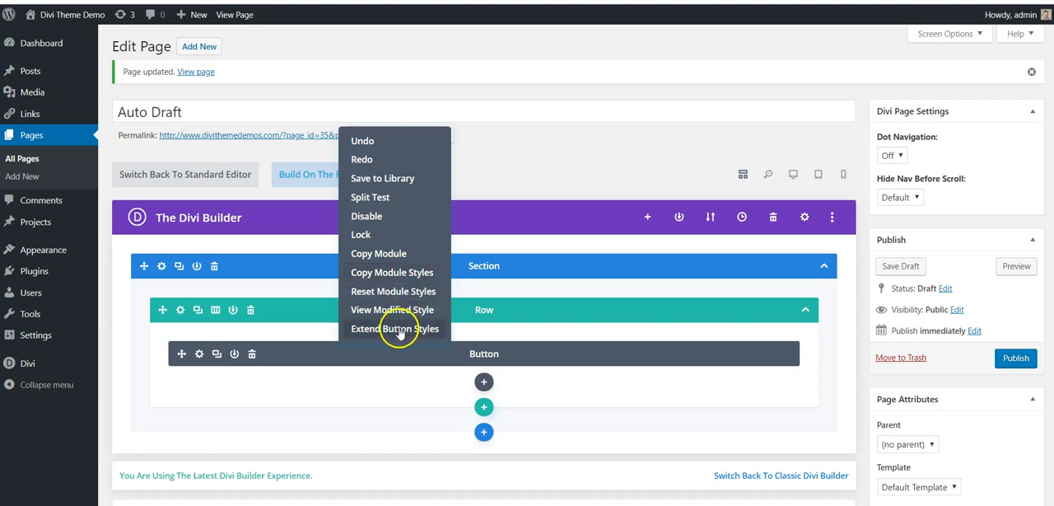
pyautogui.moveTo(129, 79)
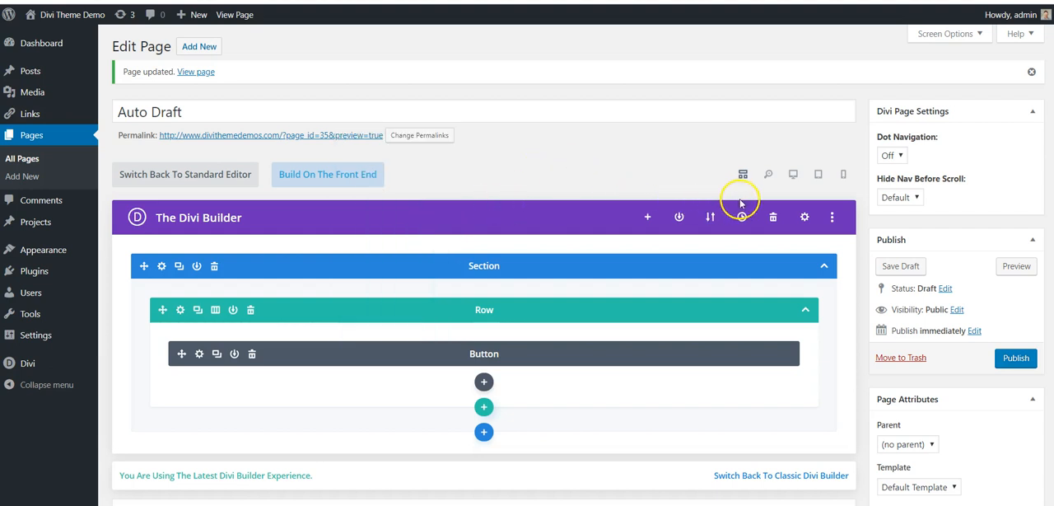
pyautogui.moveTo(794, 175)
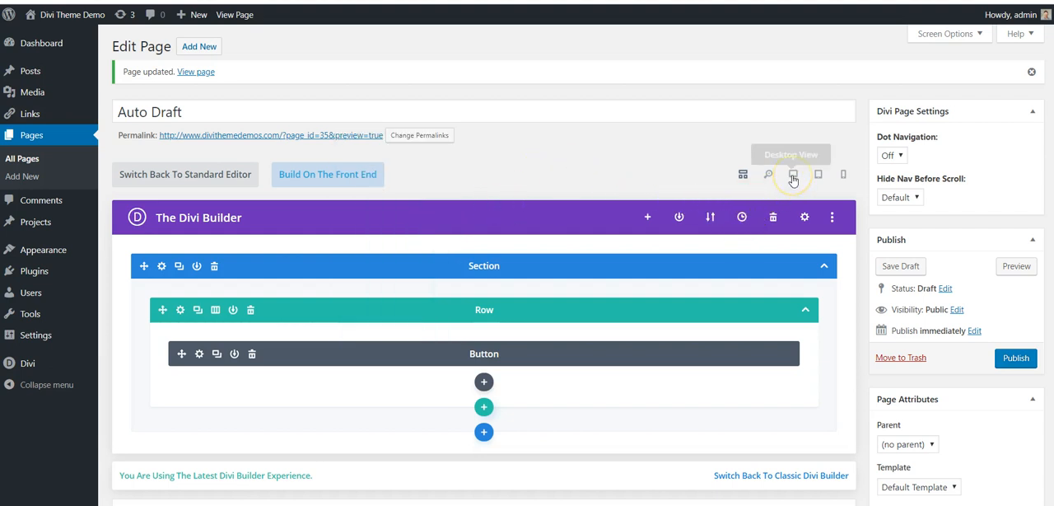
pyautogui.moveTo(498, 260)
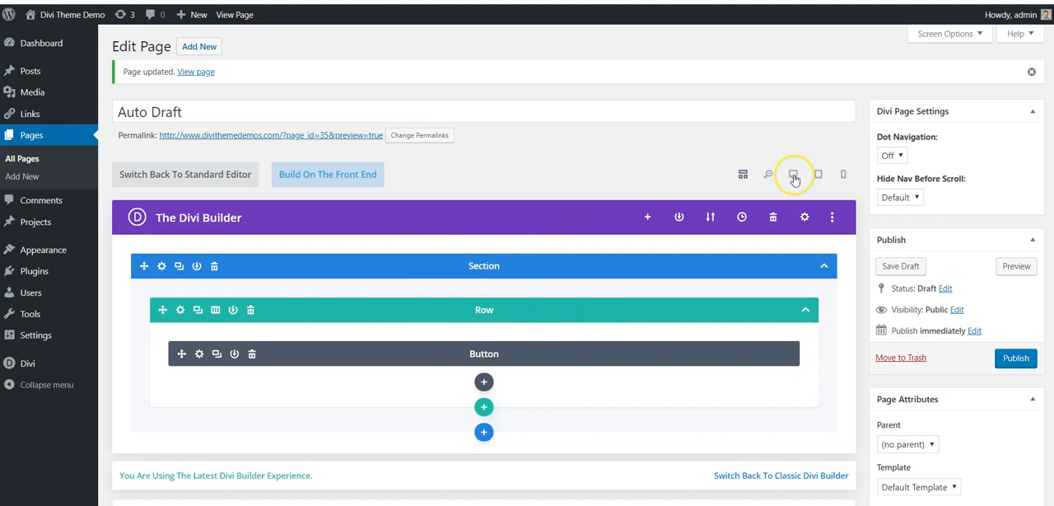
pyautogui.moveTo(794, 174)
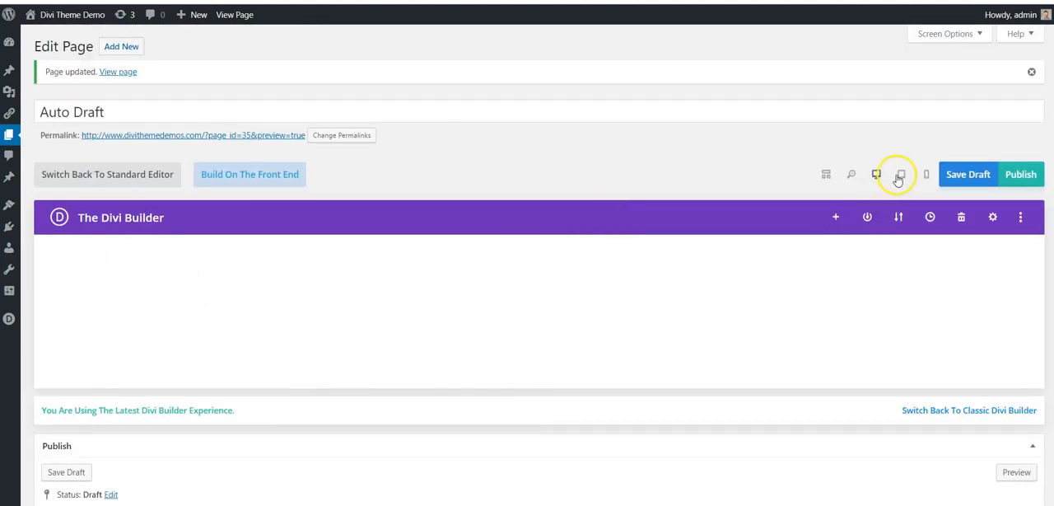
pyautogui.click(926, 174)
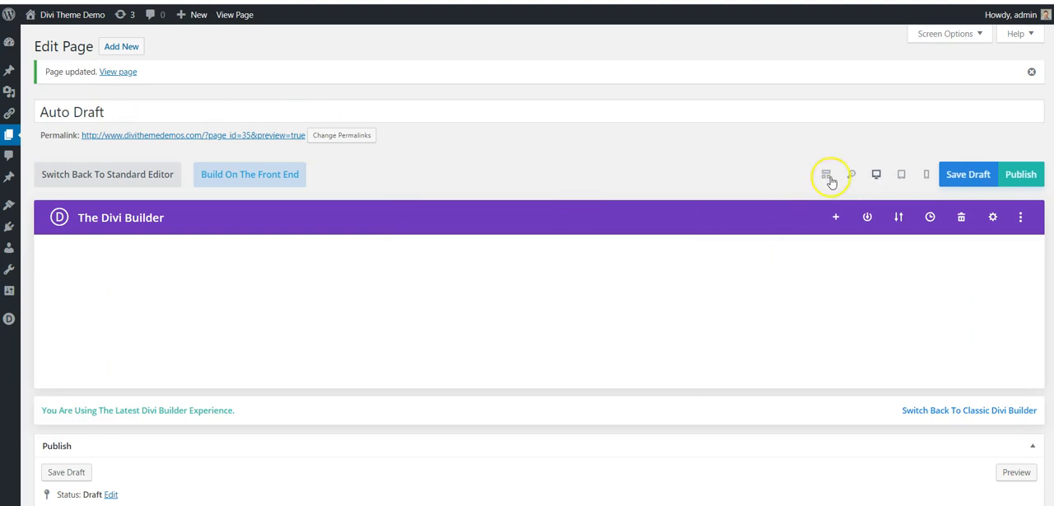
pyautogui.click(827, 175)
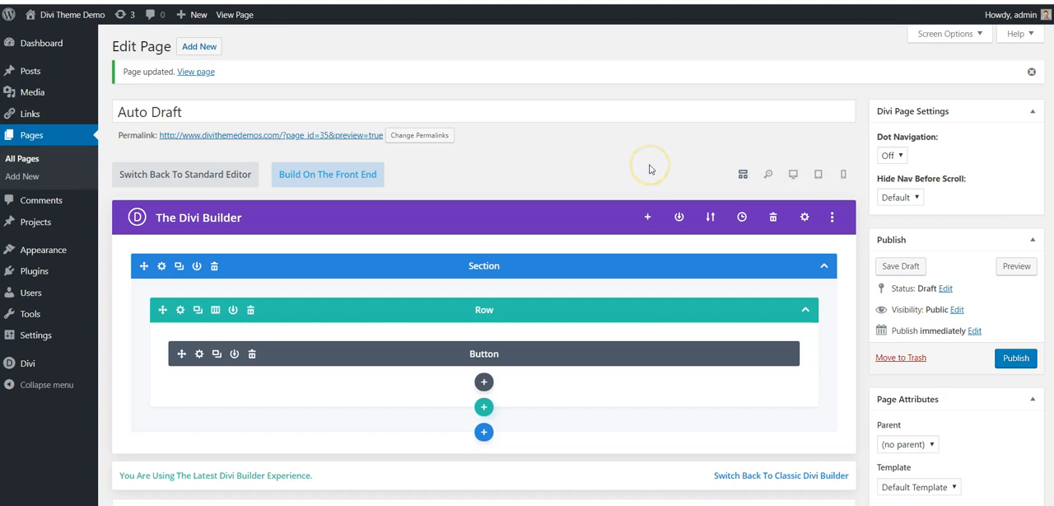
pyautogui.moveTo(649, 165)
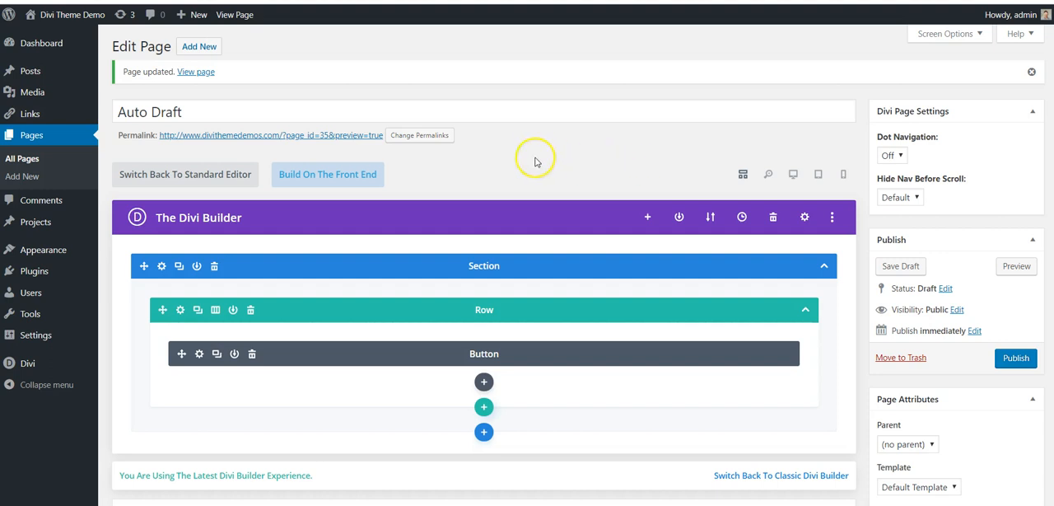
pyautogui.moveTo(484, 178)
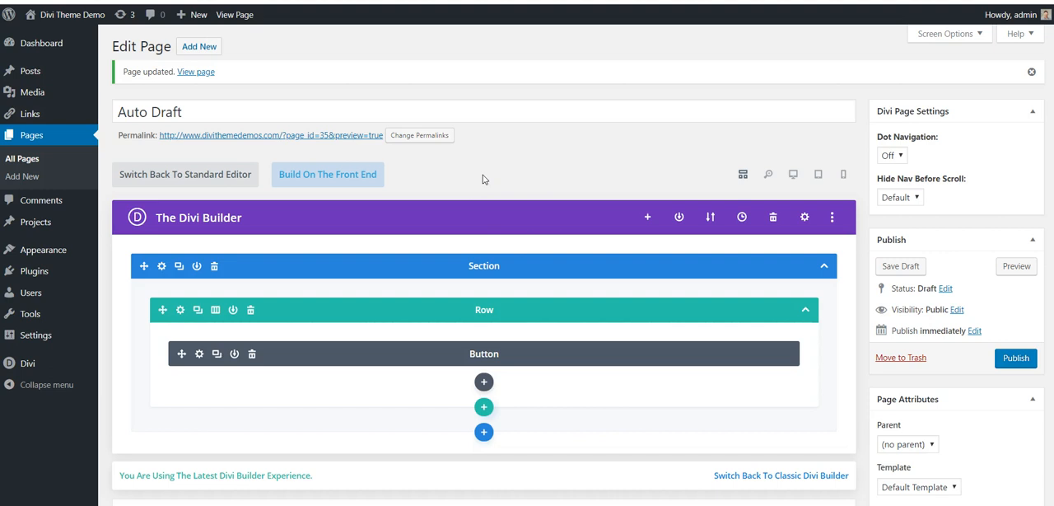
pyautogui.moveTo(516, 168)
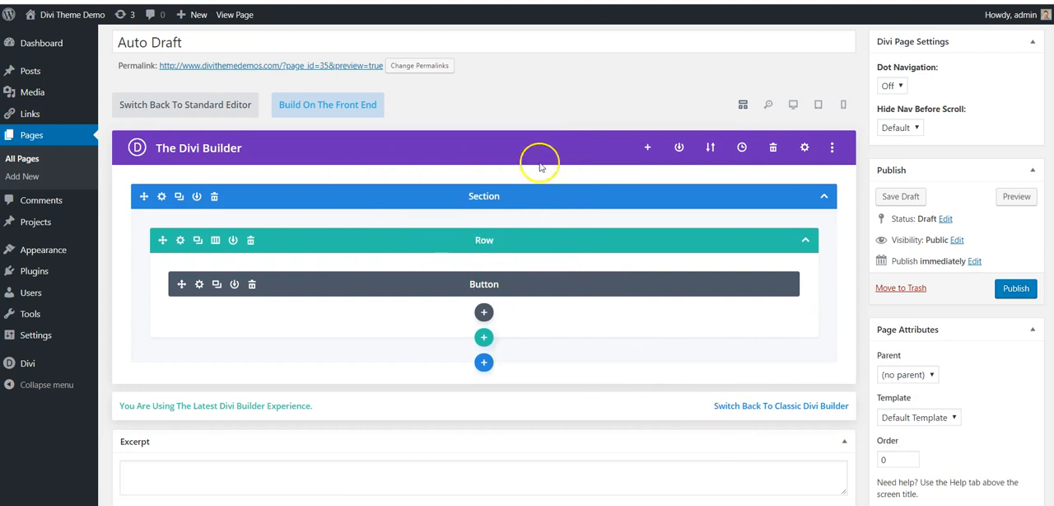
pyautogui.moveTo(427, 201)
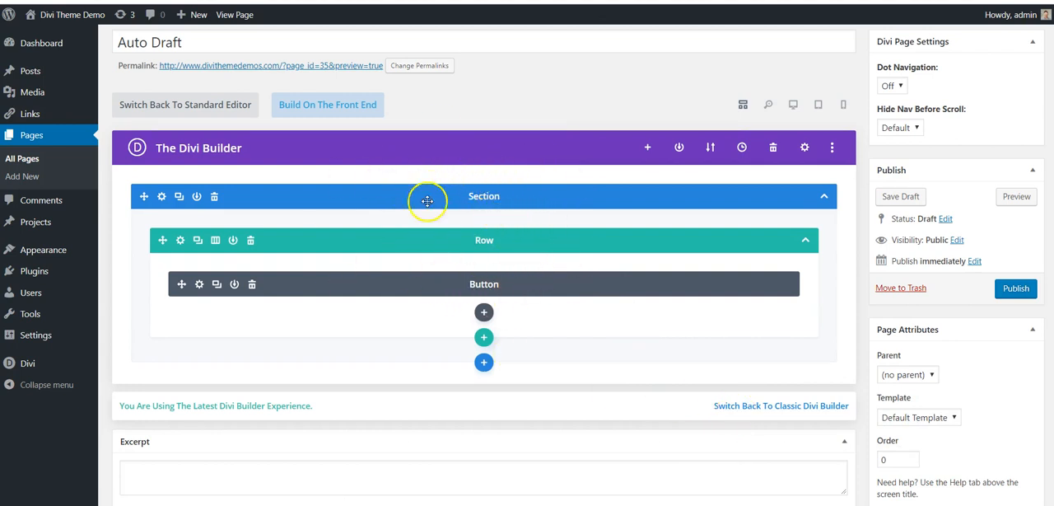
pyautogui.moveTo(404, 315)
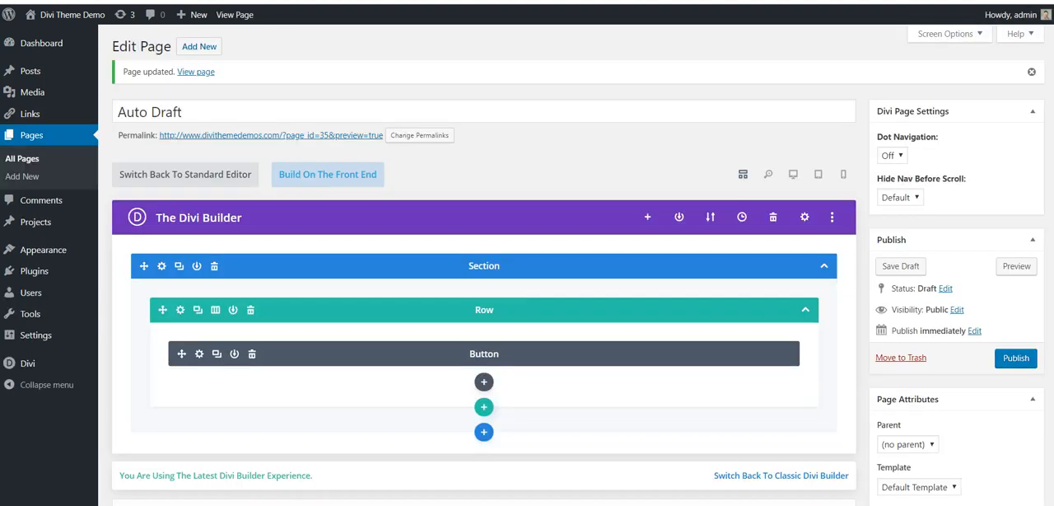
pyautogui.moveTo(418, 306)
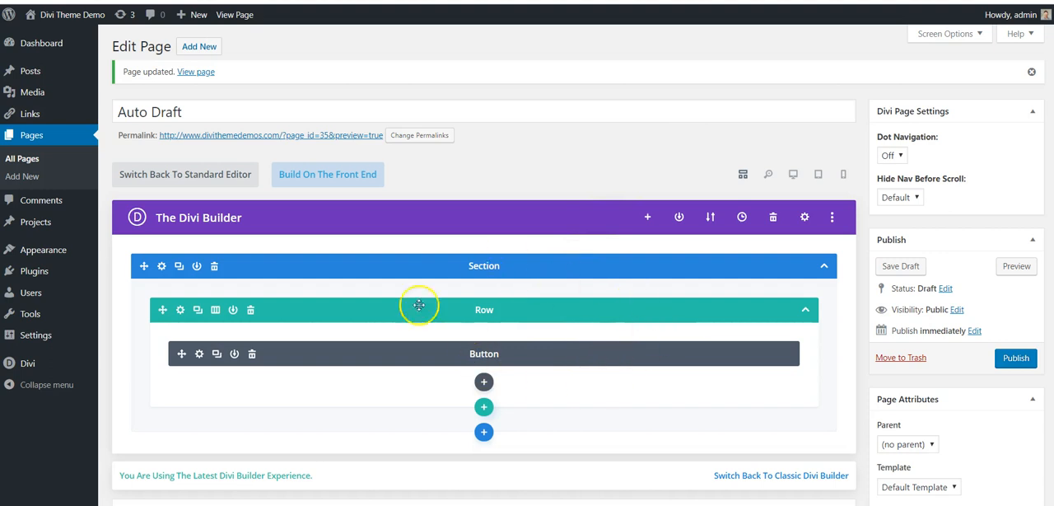
pyautogui.moveTo(448, 369)
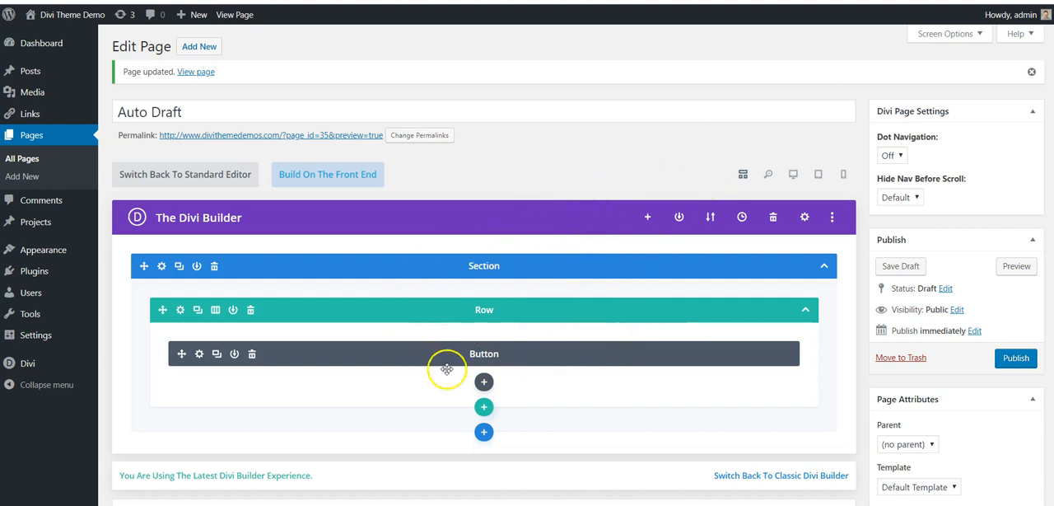
pyautogui.moveTo(512, 284)
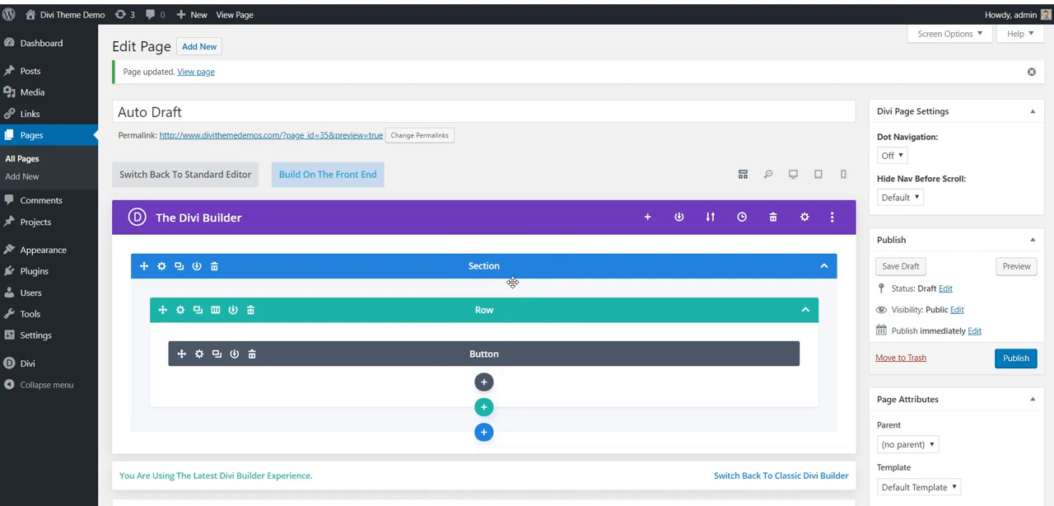
pyautogui.moveTo(517, 274)
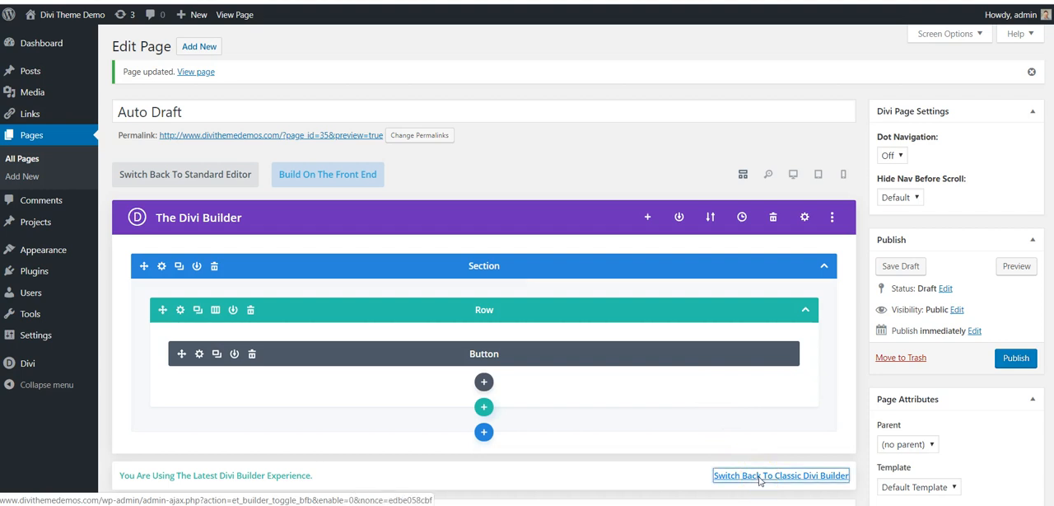
pyautogui.click(781, 474)
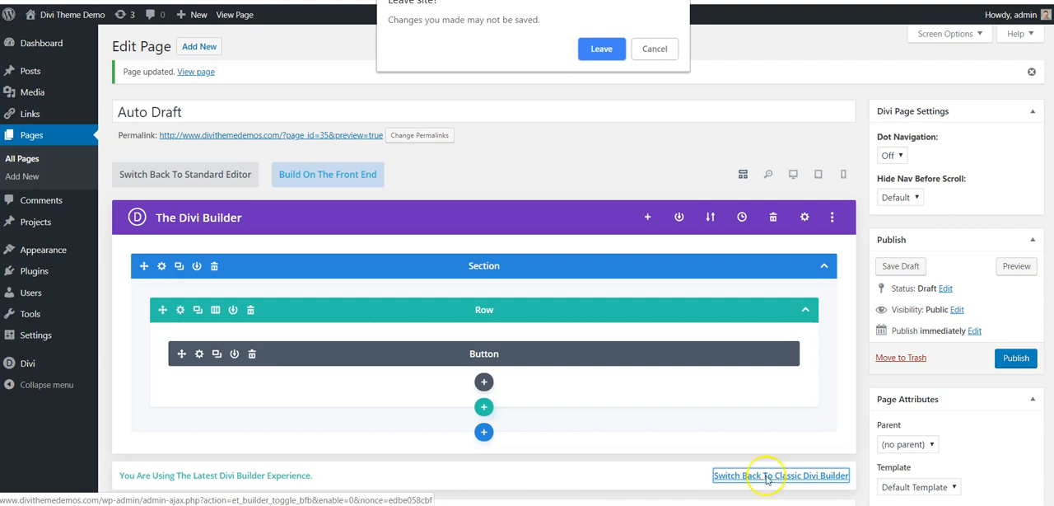
pyautogui.moveTo(772, 474)
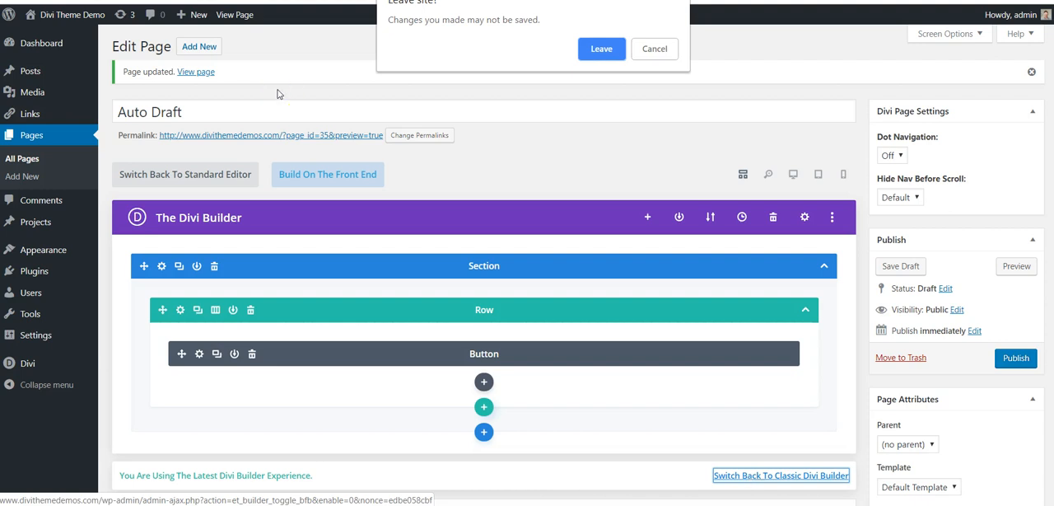
pyautogui.moveTo(601, 104)
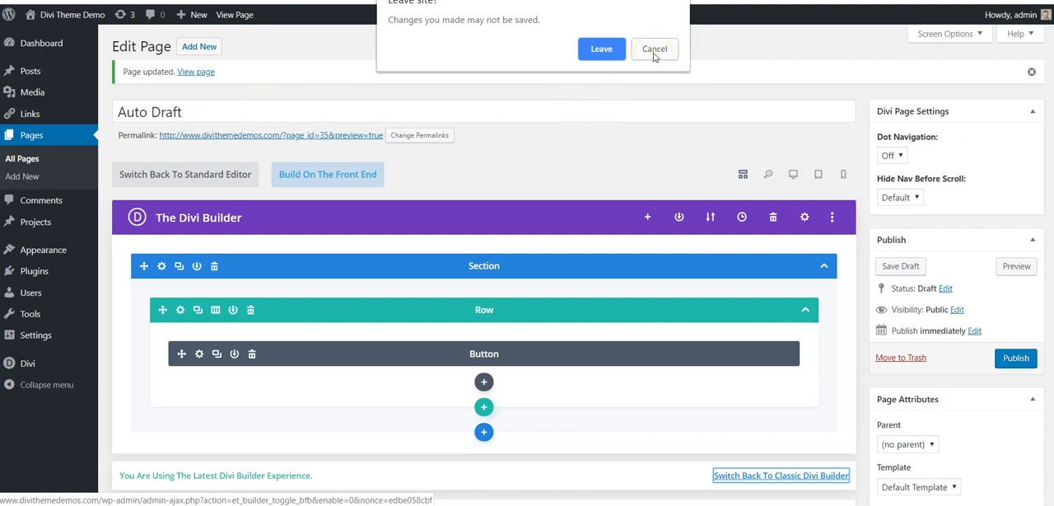
pyautogui.click(656, 50)
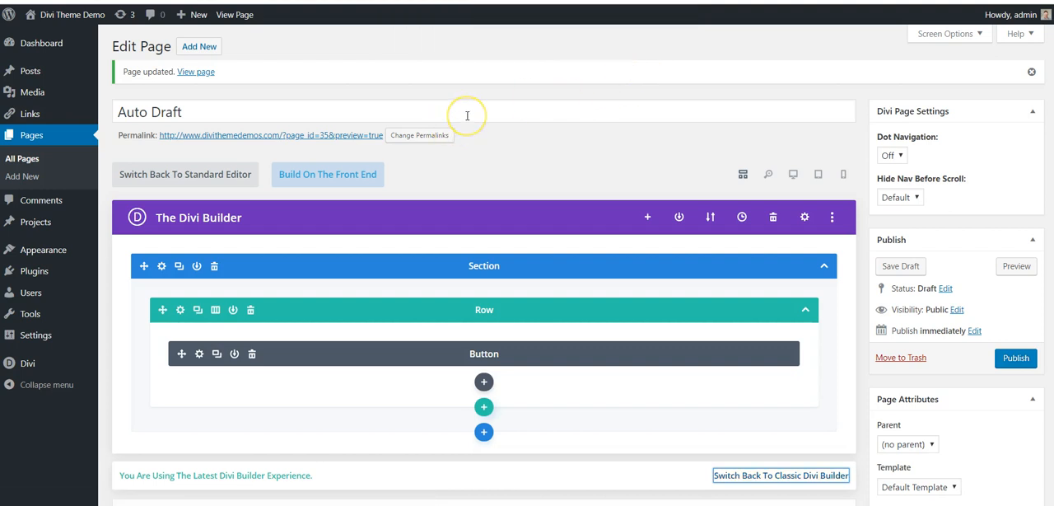
pyautogui.doubleClick(169, 112)
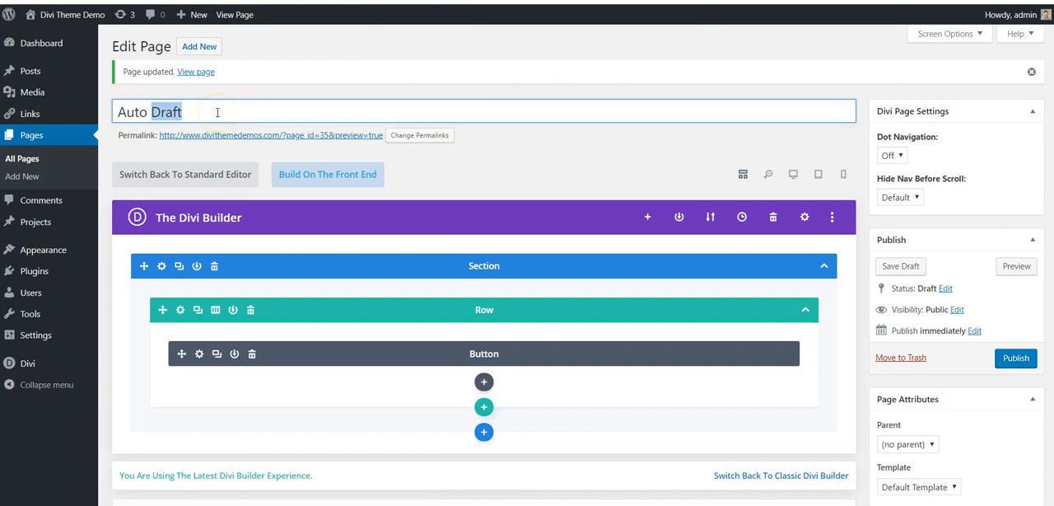
pyautogui.tripleClick(148, 112)
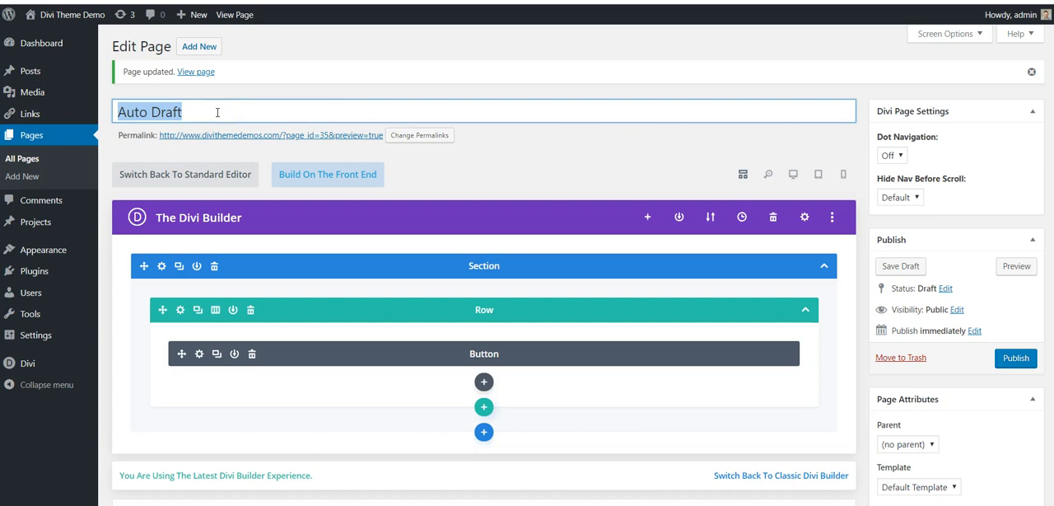